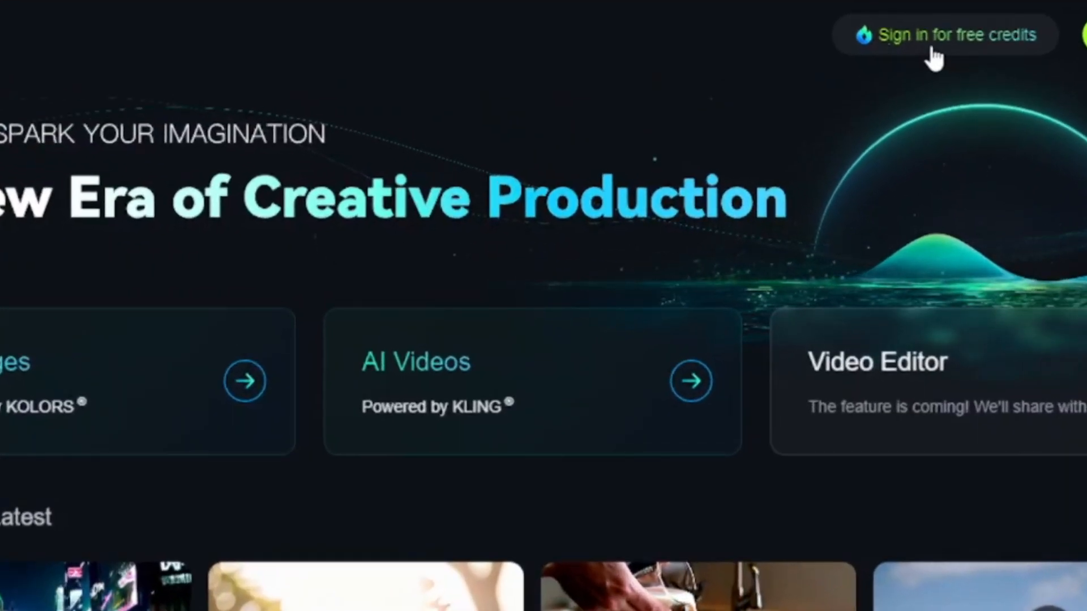
Step: Sign up for a new Kling AI account, solving the slider puzzle to finish registration
left_click(942, 34)
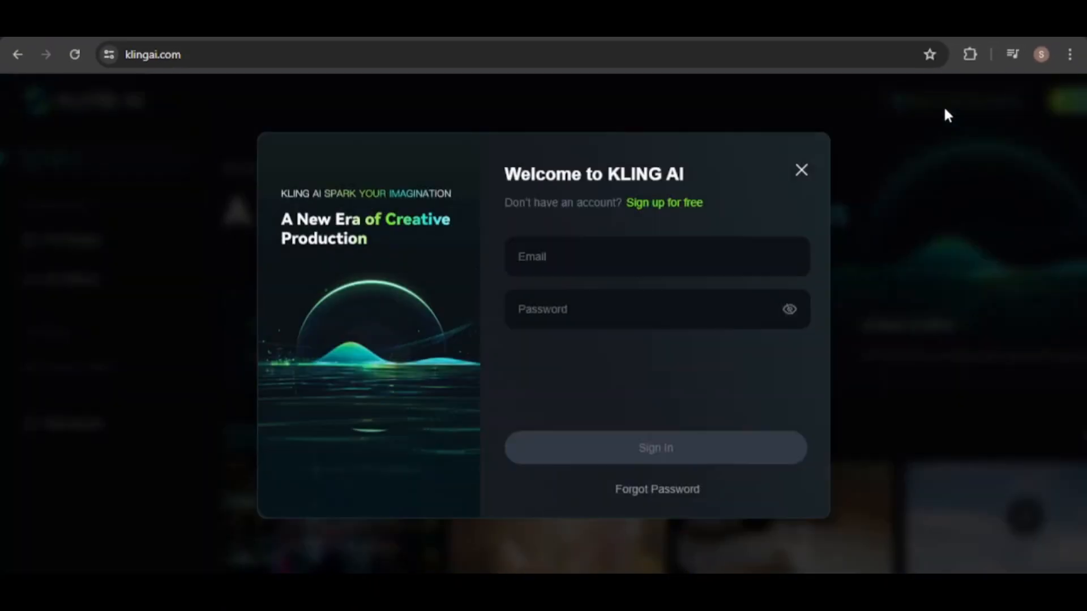
left_click(663, 201)
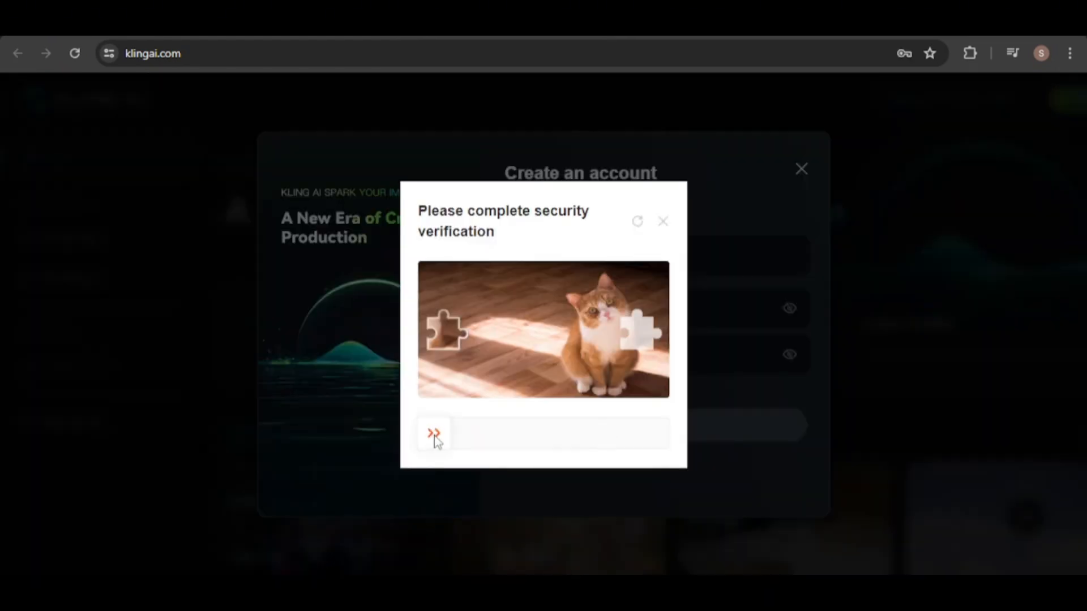
left_click_drag(435, 434, 528, 433)
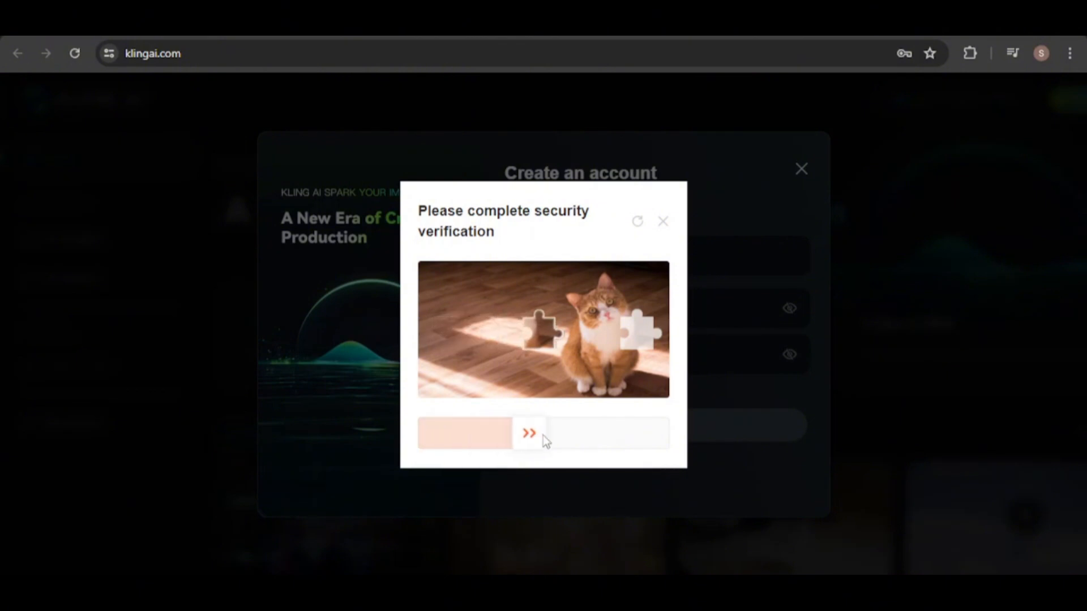
left_click_drag(528, 432, 621, 432)
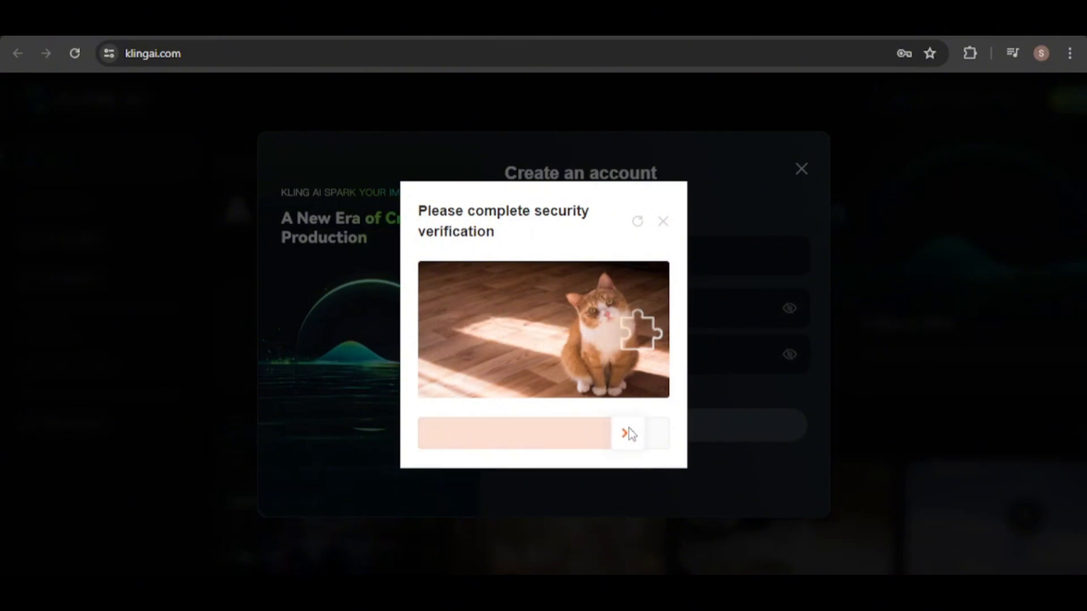
left_click(627, 432)
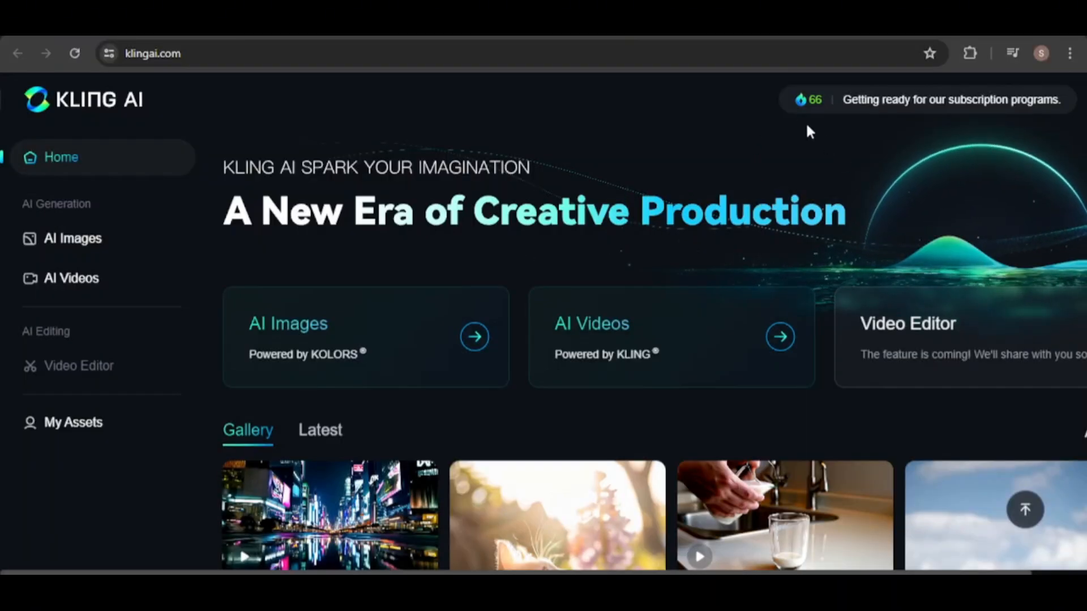
mouse_move(809, 100)
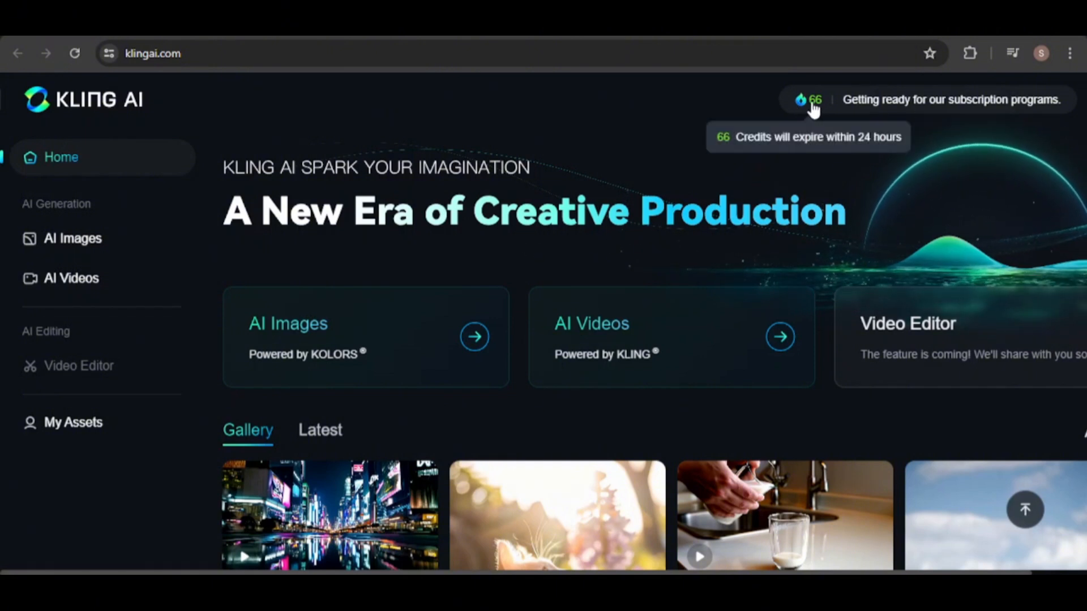
mouse_move(831, 148)
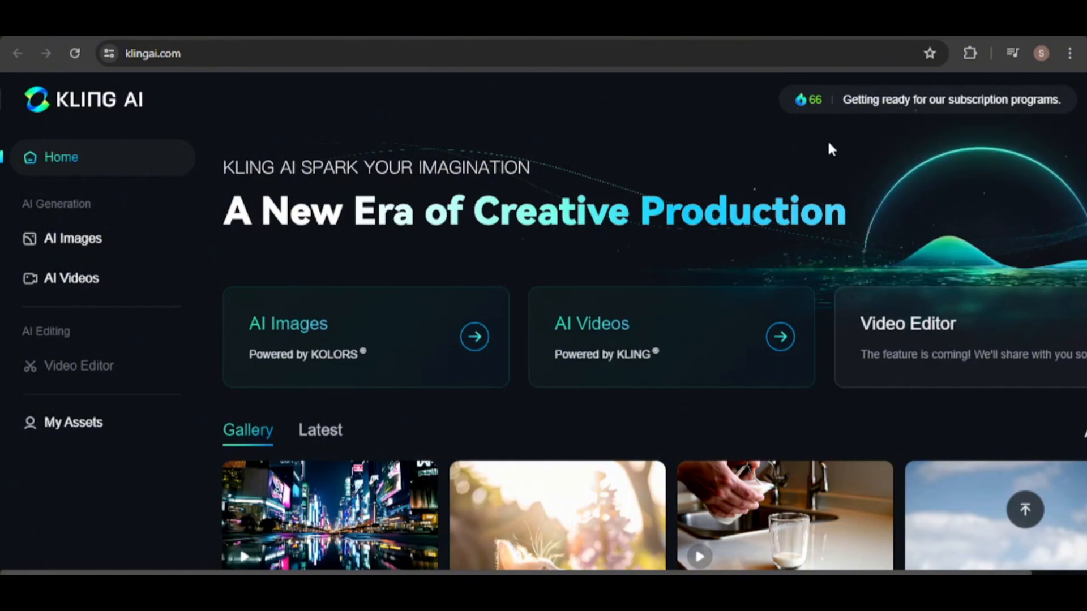
mouse_move(777, 154)
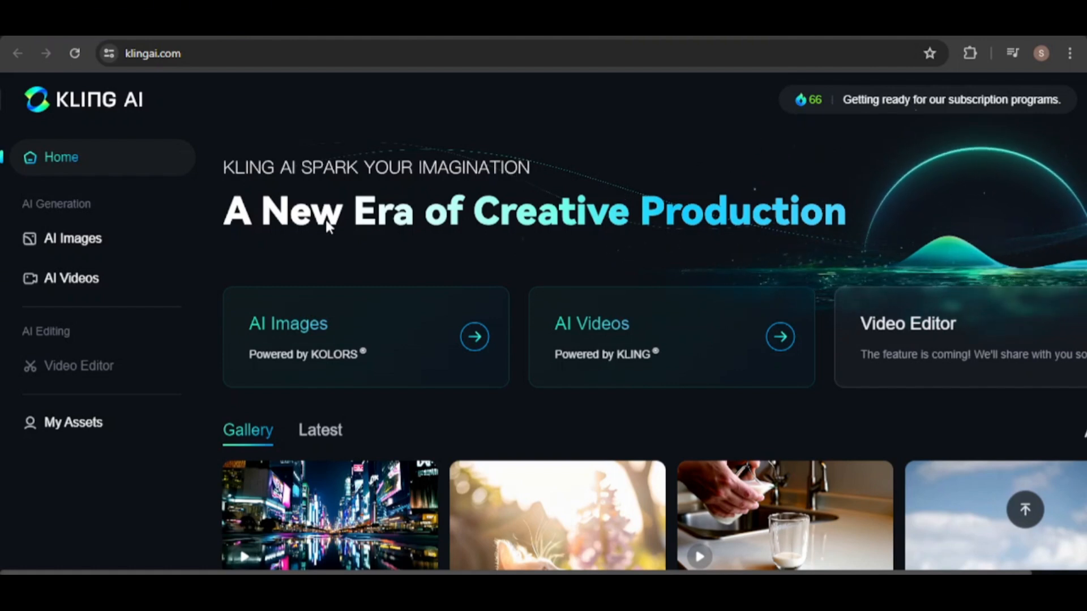
mouse_move(437, 383)
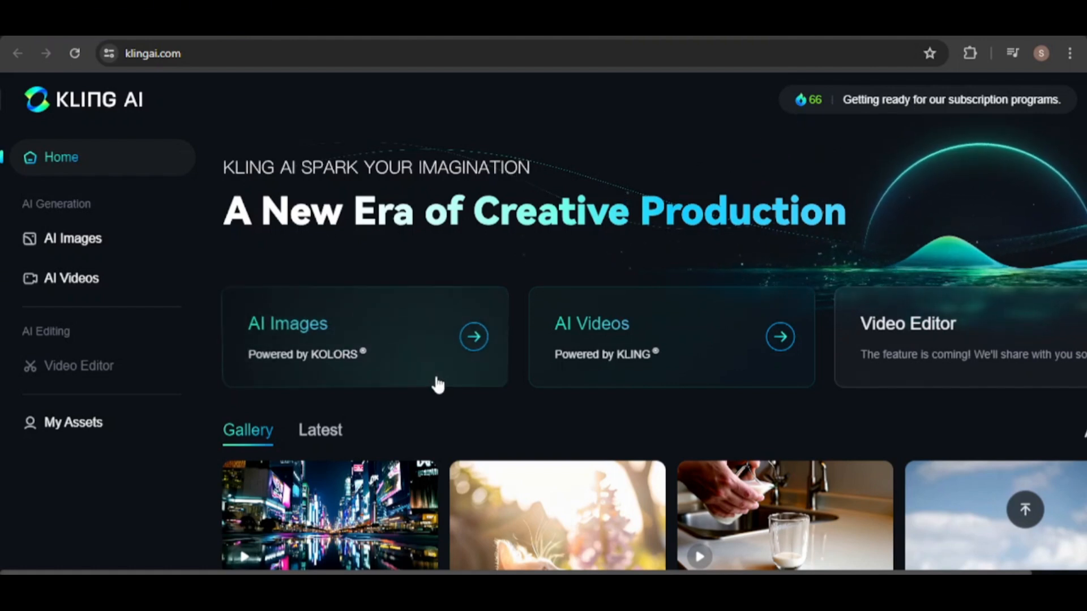
mouse_move(522, 373)
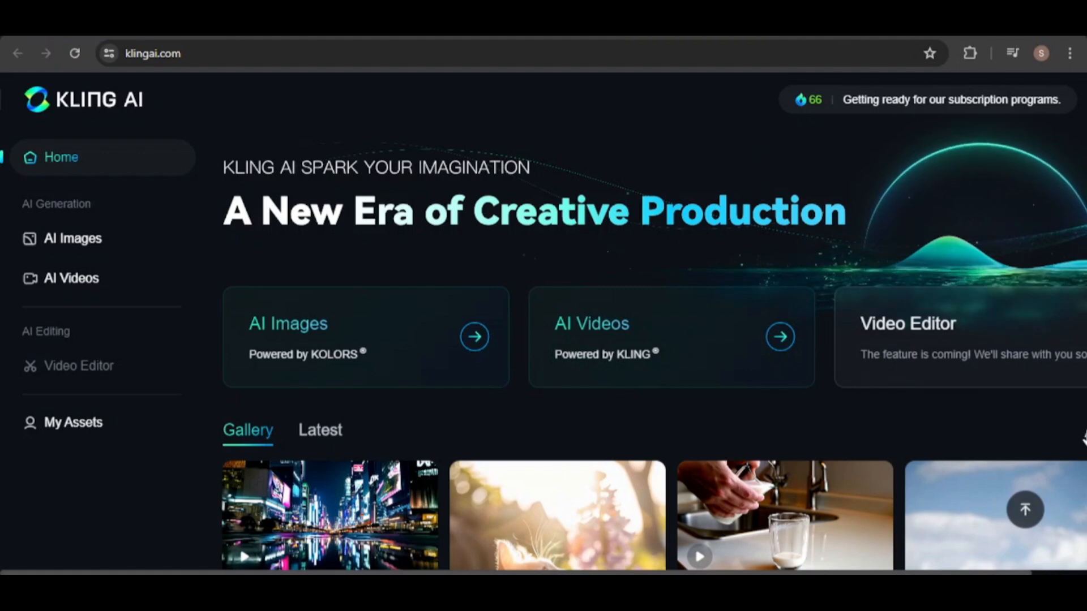
scroll("down", 3)
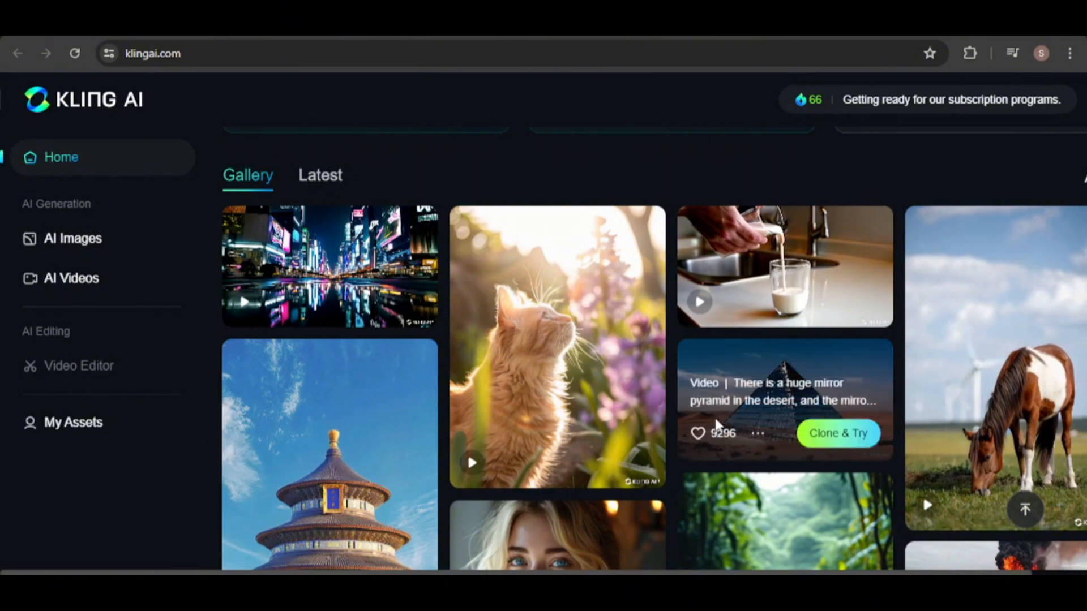
left_click(784, 399)
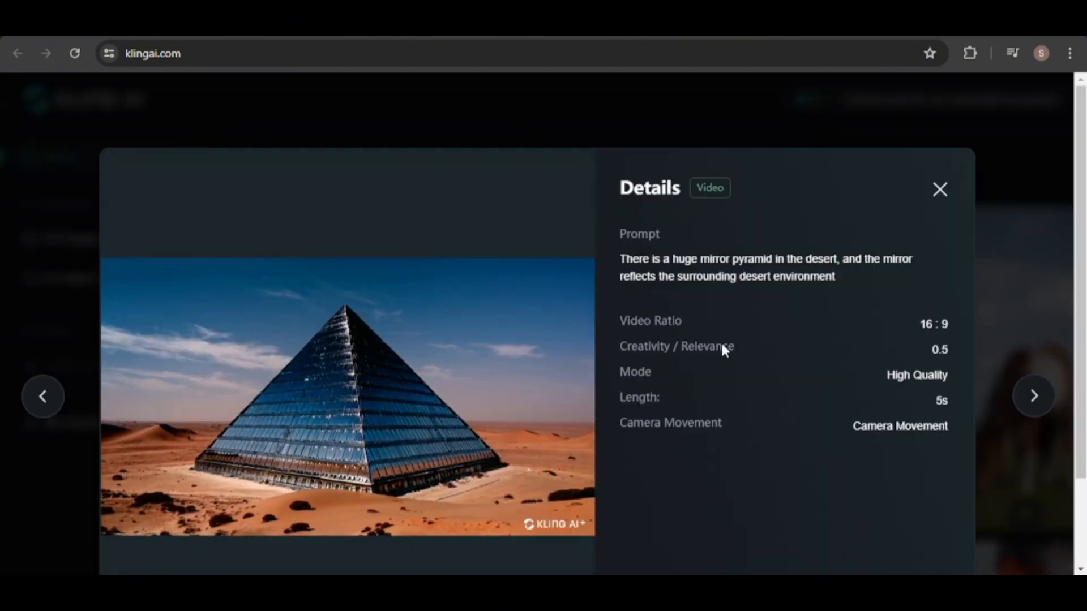
mouse_move(783, 408)
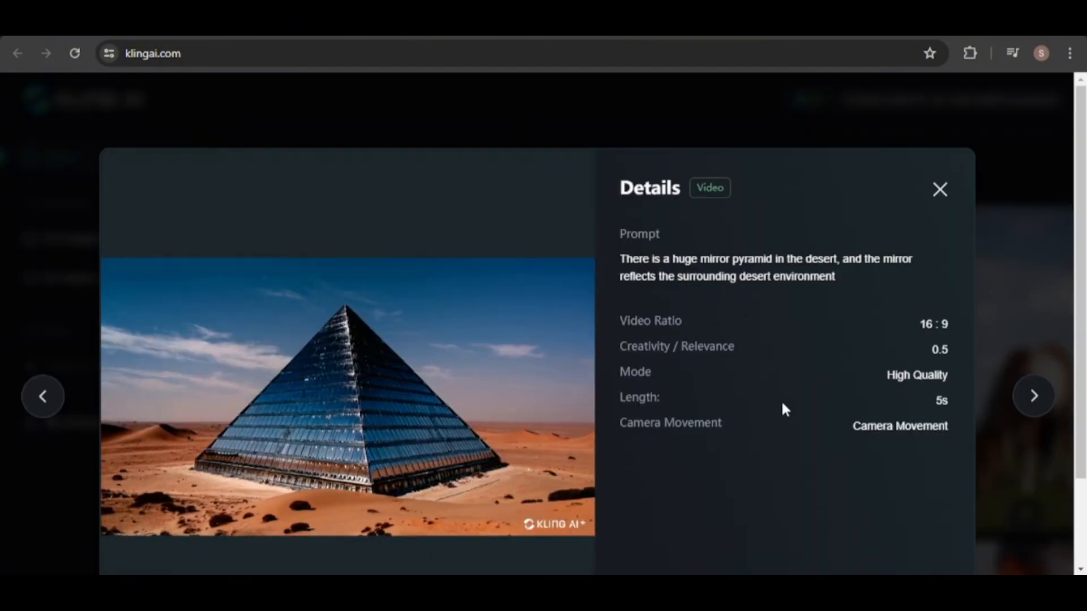
left_click(939, 189)
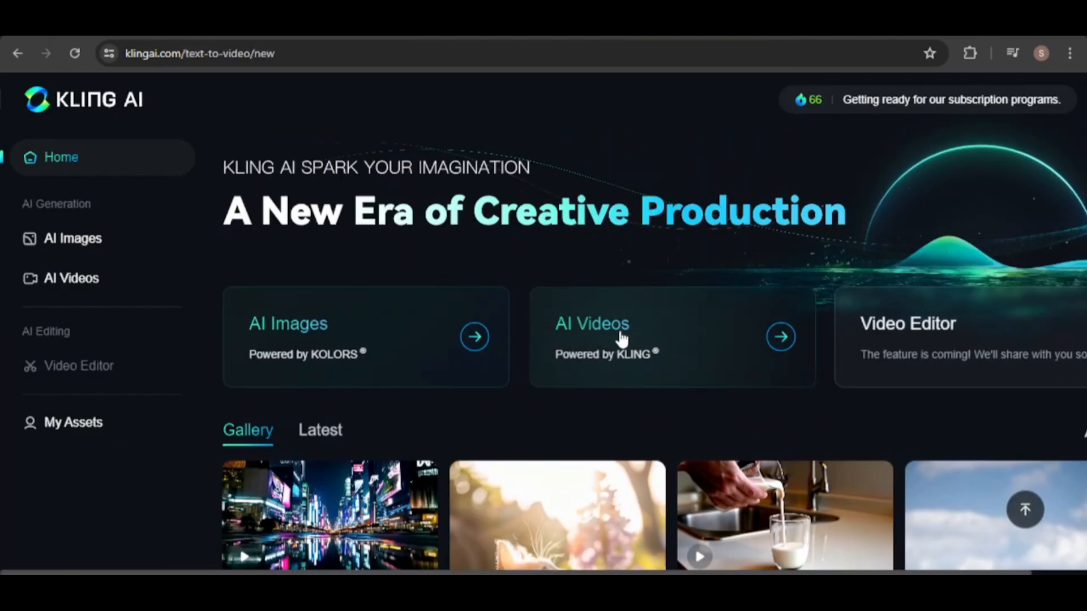
Step: Enter the Text to Video prompt 'A player executes a slam dunk in a high-energy basketball game'
left_click(592, 324)
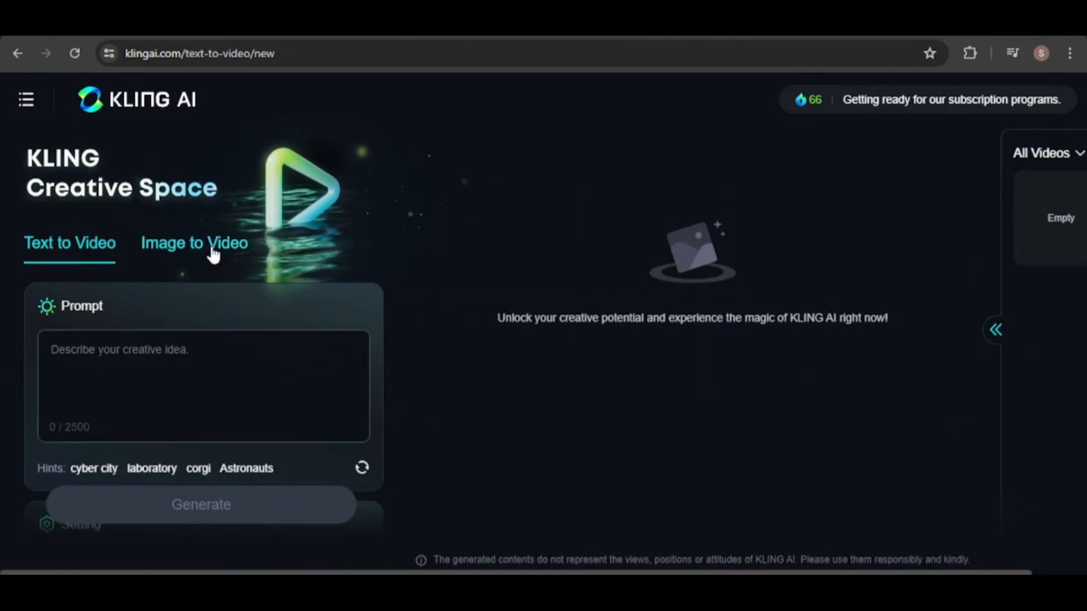
left_click(194, 243)
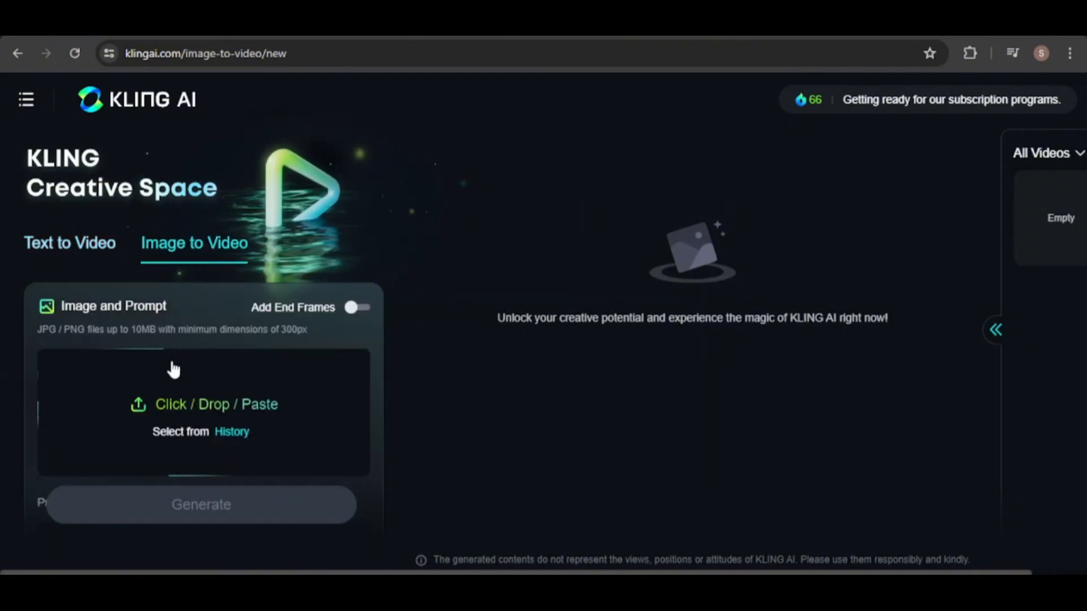
left_click(70, 242)
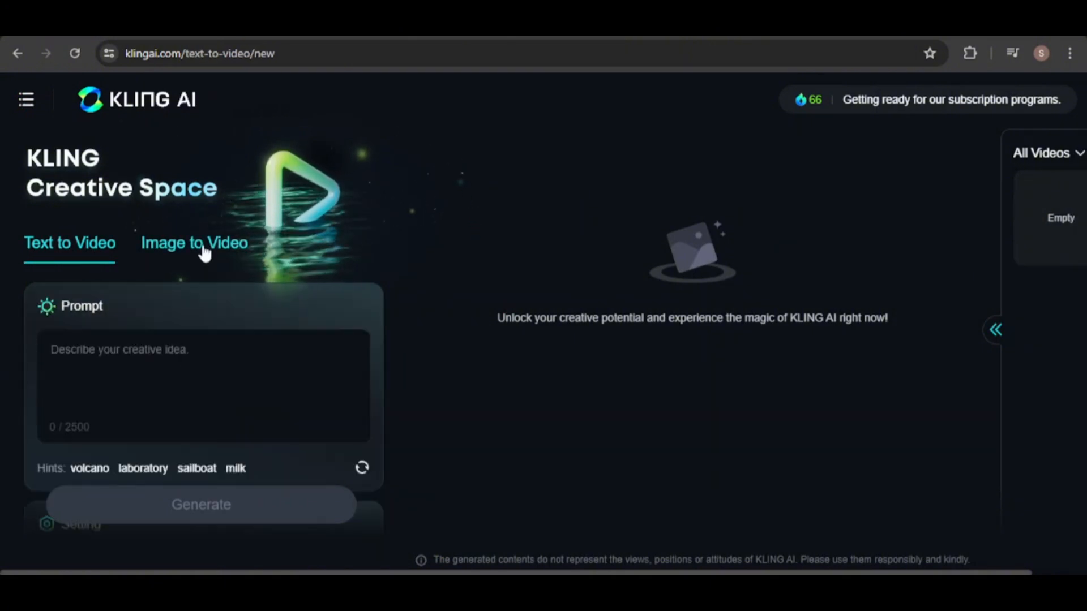
type("A player executes a slam dunk in a high-energy game")
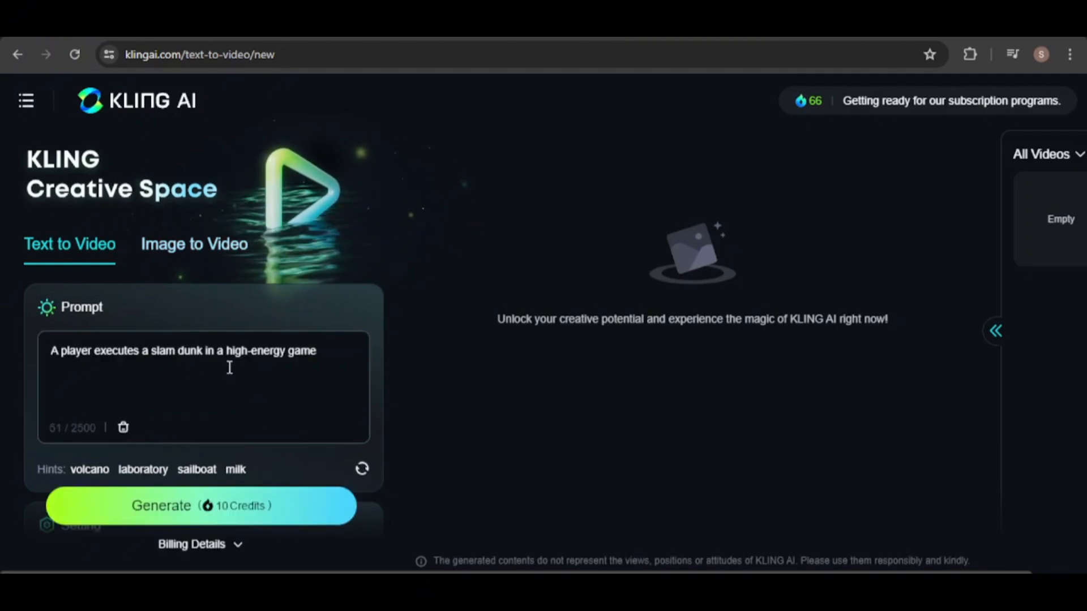
type("basketball")
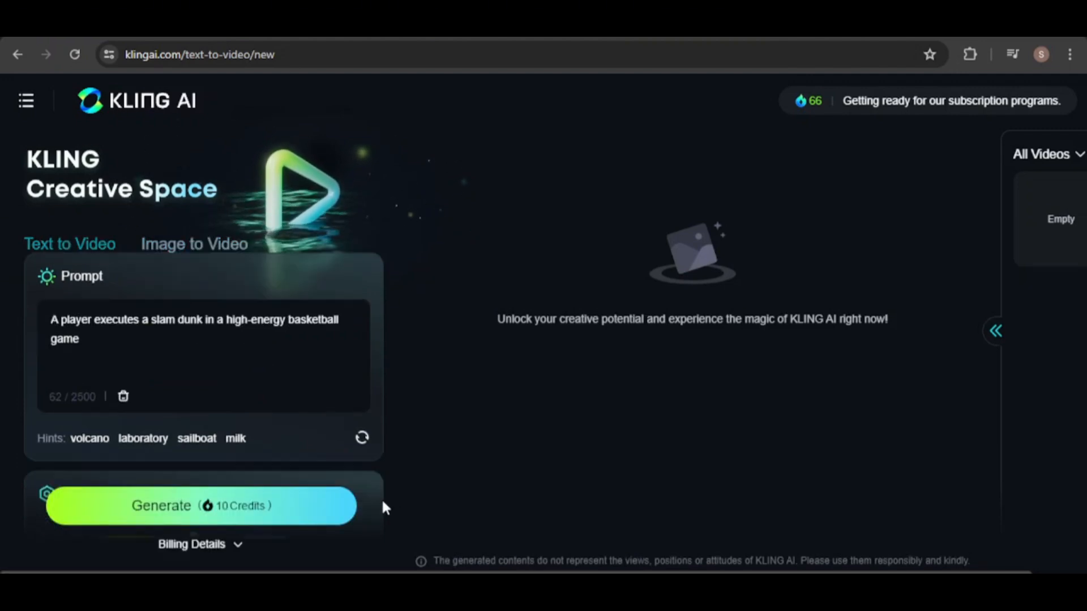
scroll("down", 3)
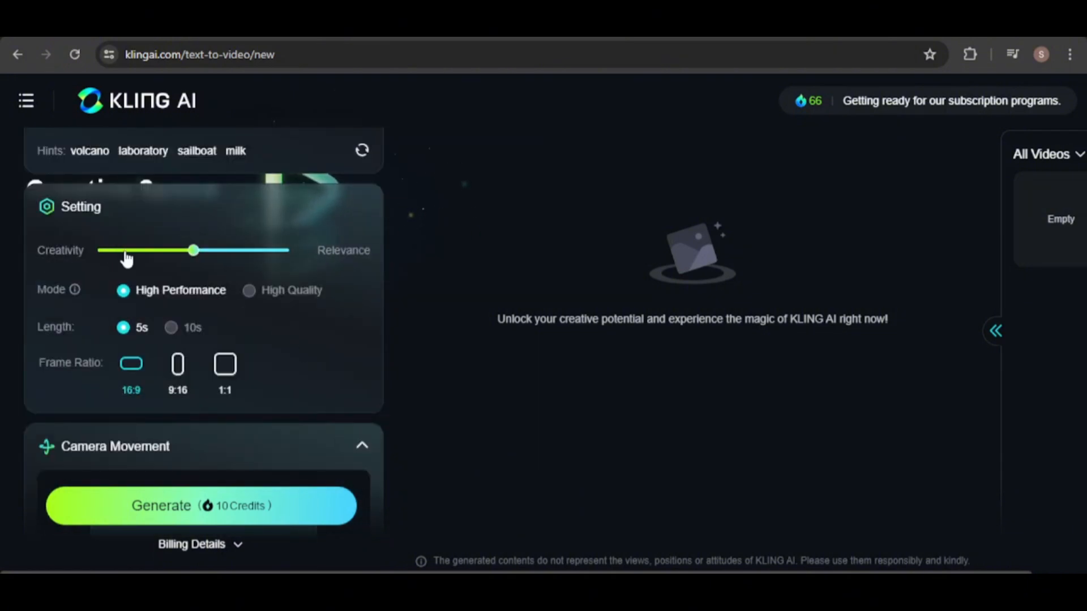
mouse_move(326, 259)
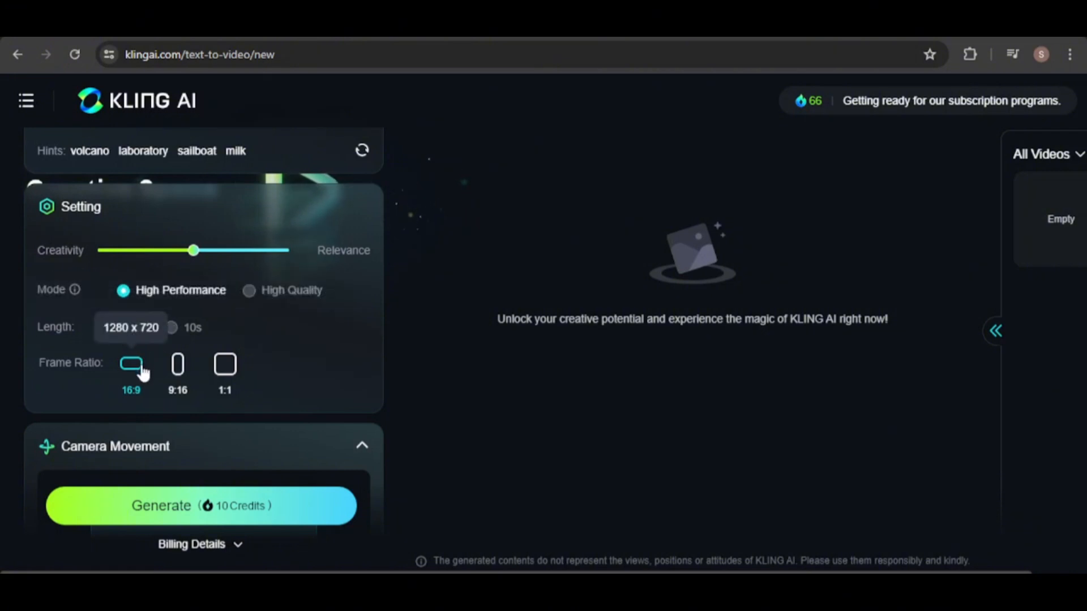
left_click(177, 363)
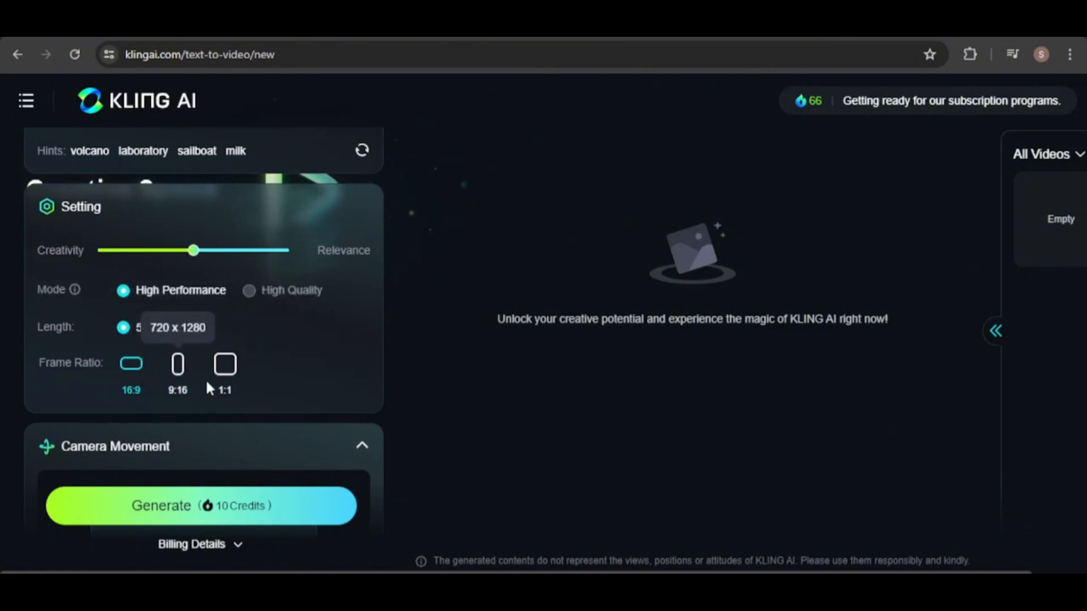
Step: Set Camera Movement to Zoom and drag its amount to -8.5 for a strong zoom-out
scroll("down", 3)
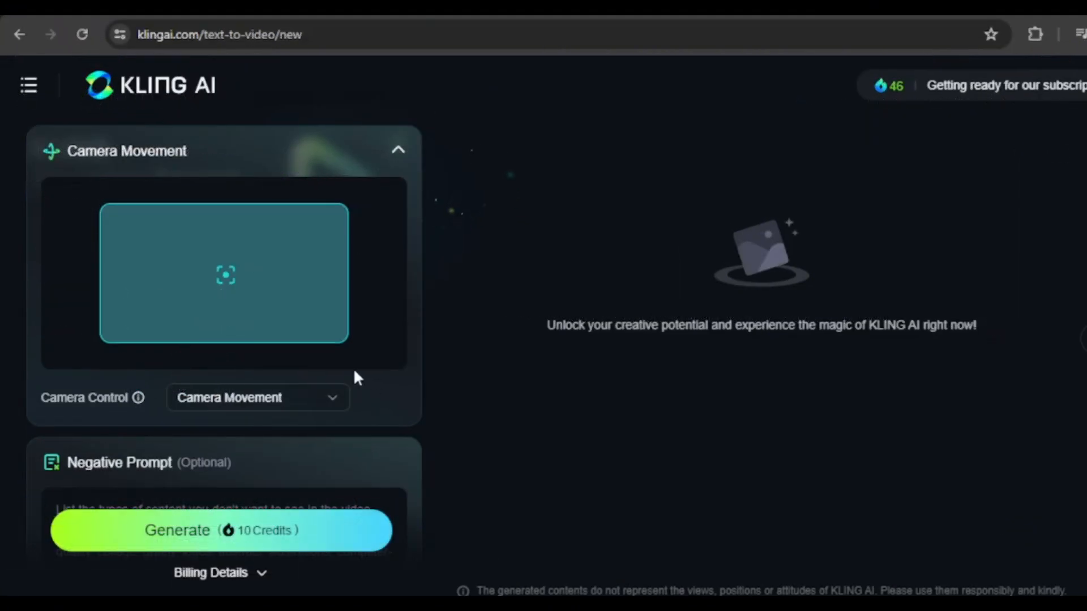
mouse_move(138, 397)
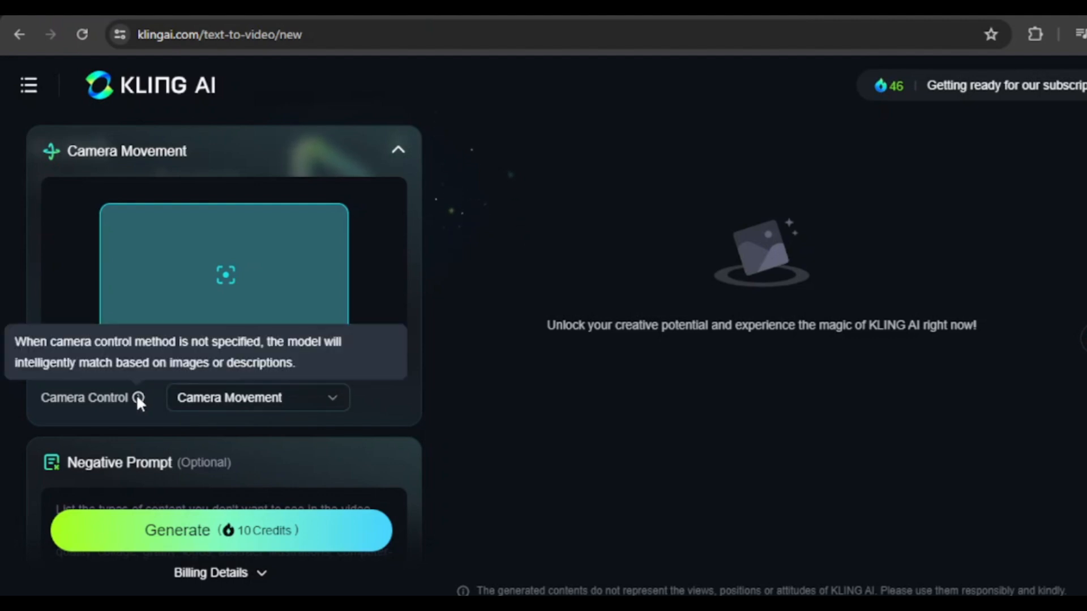
left_click(257, 397)
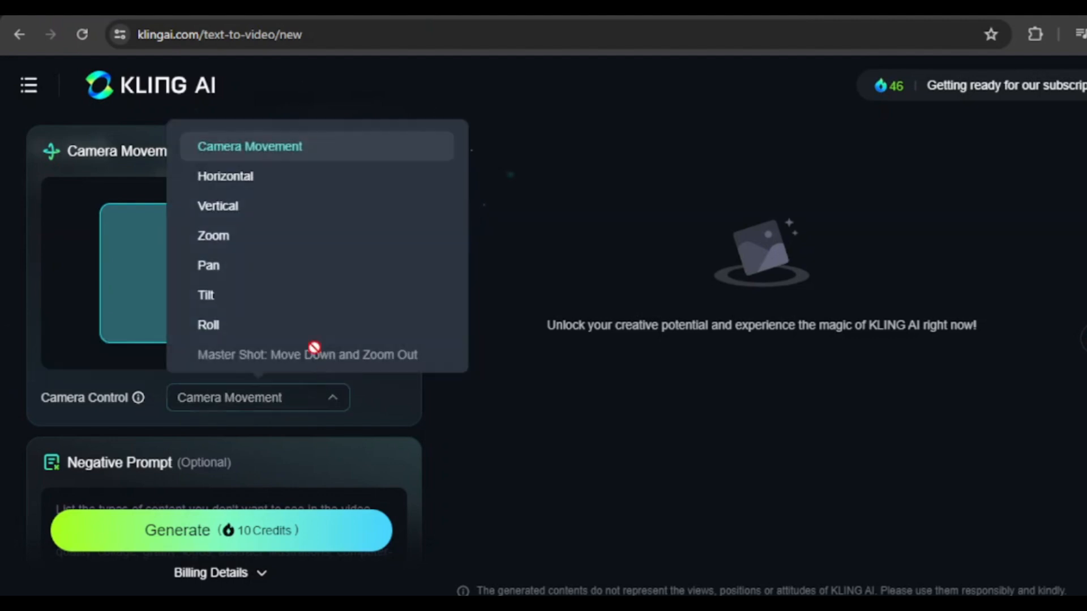
left_click(214, 235)
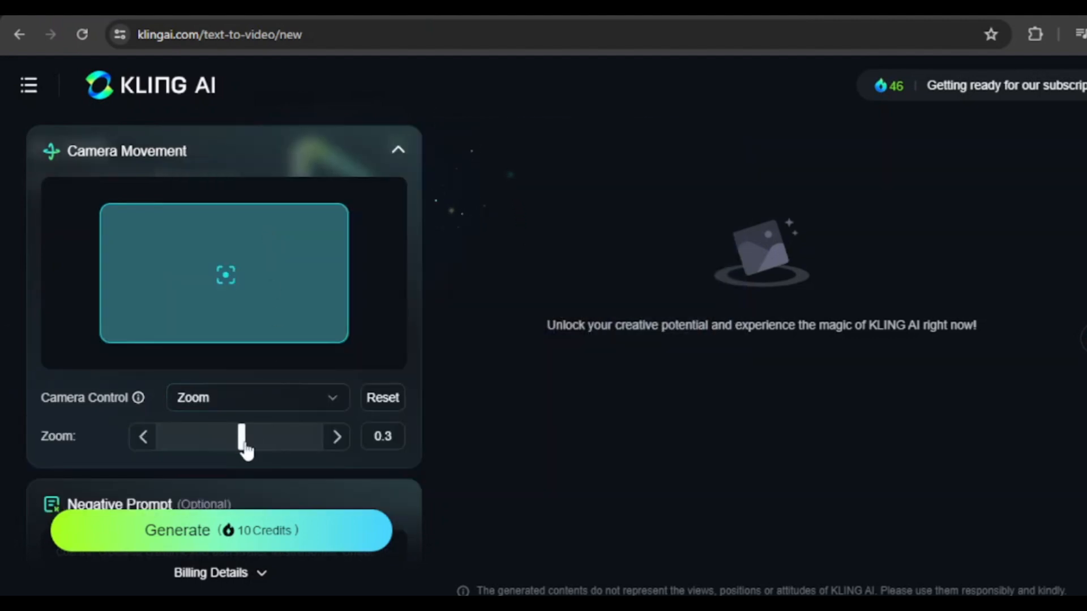
left_click_drag(242, 437, 249, 437)
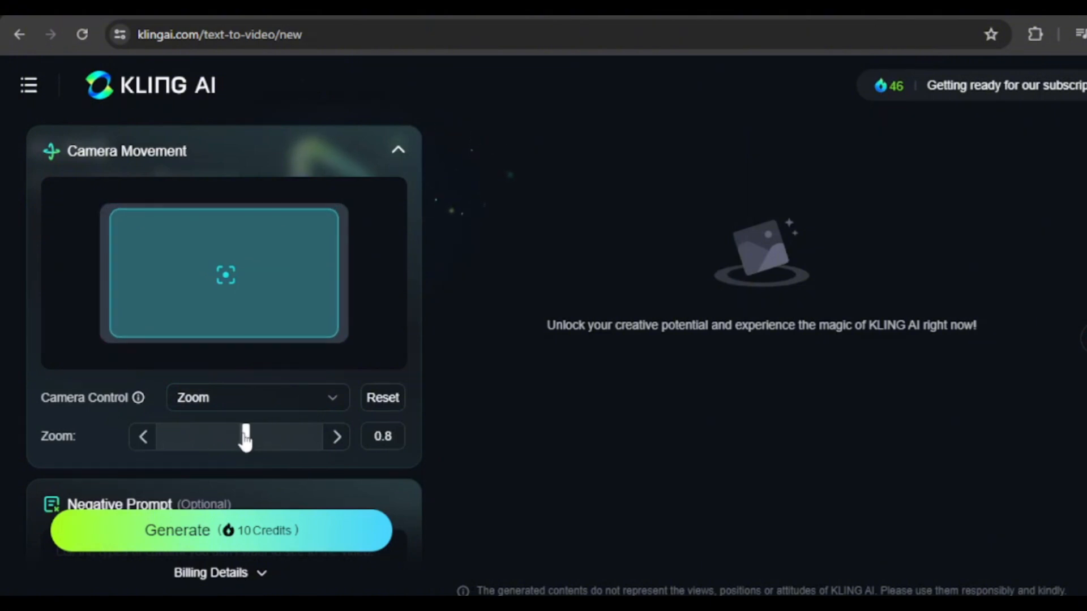
left_click_drag(246, 436, 173, 436)
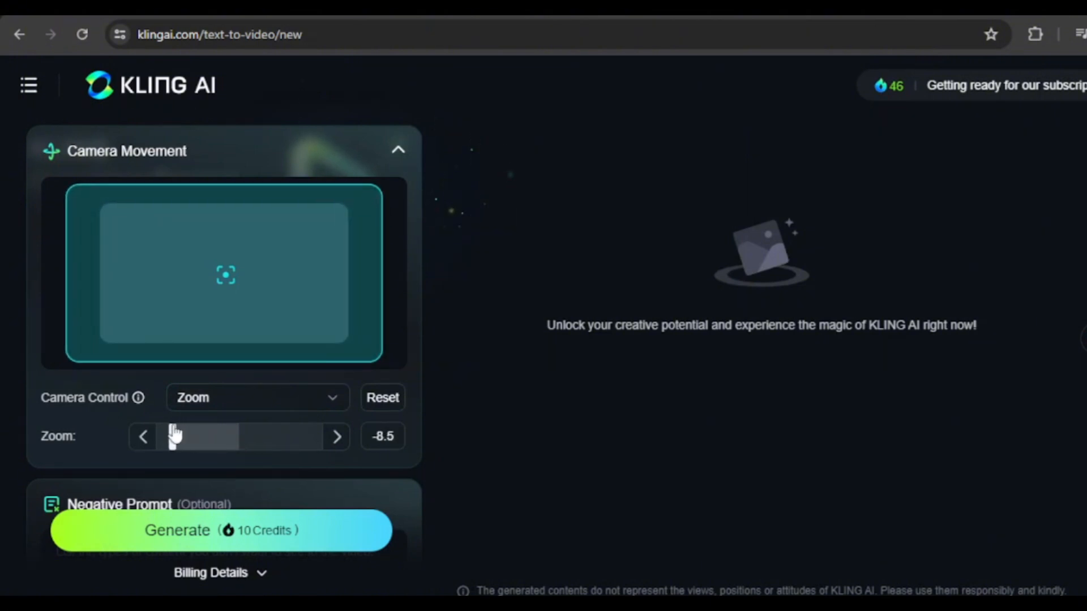
scroll("down", 3)
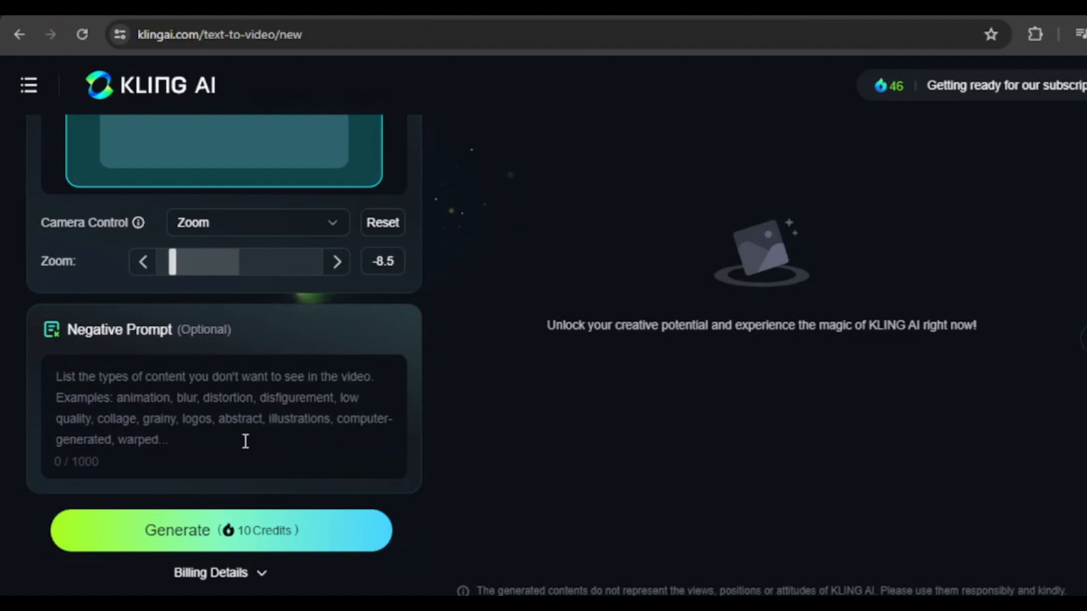
mouse_move(394, 336)
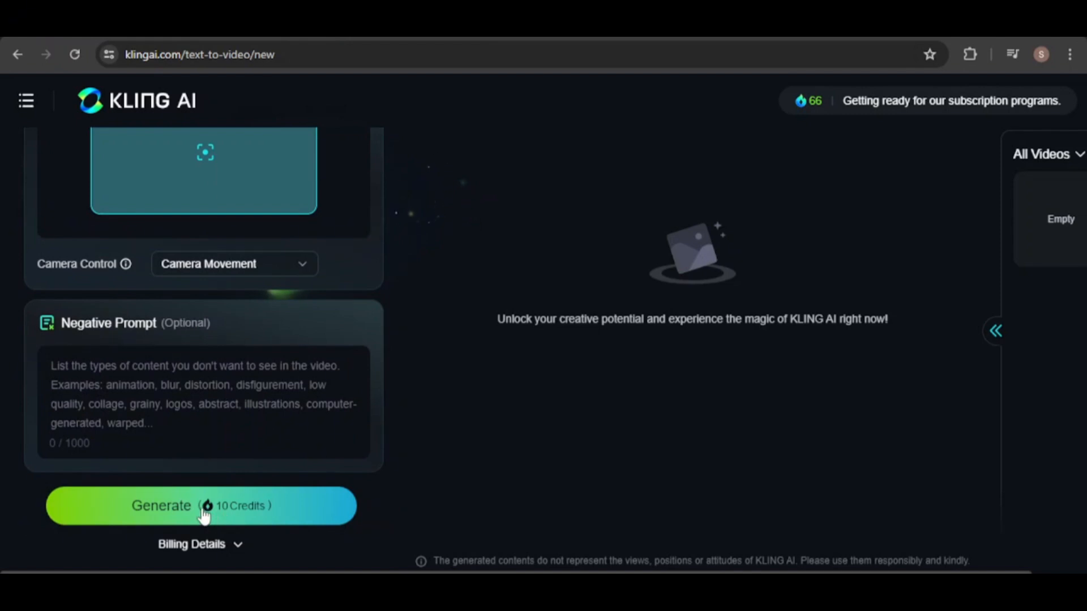
Step: Generate the slam-dunk video, then switch to Image to Video mode
left_click(201, 504)
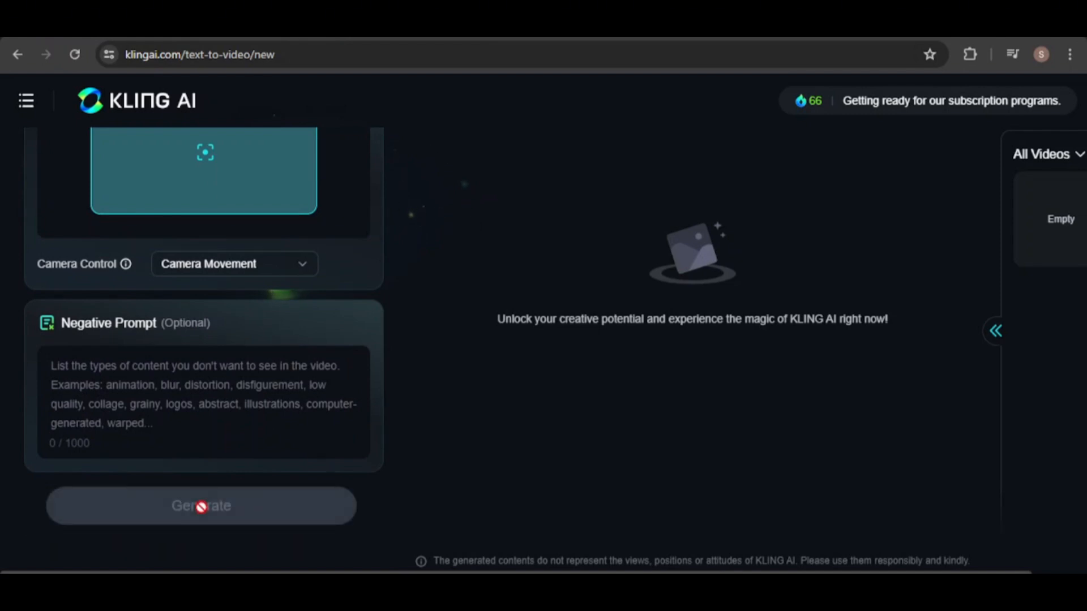
left_click(202, 505)
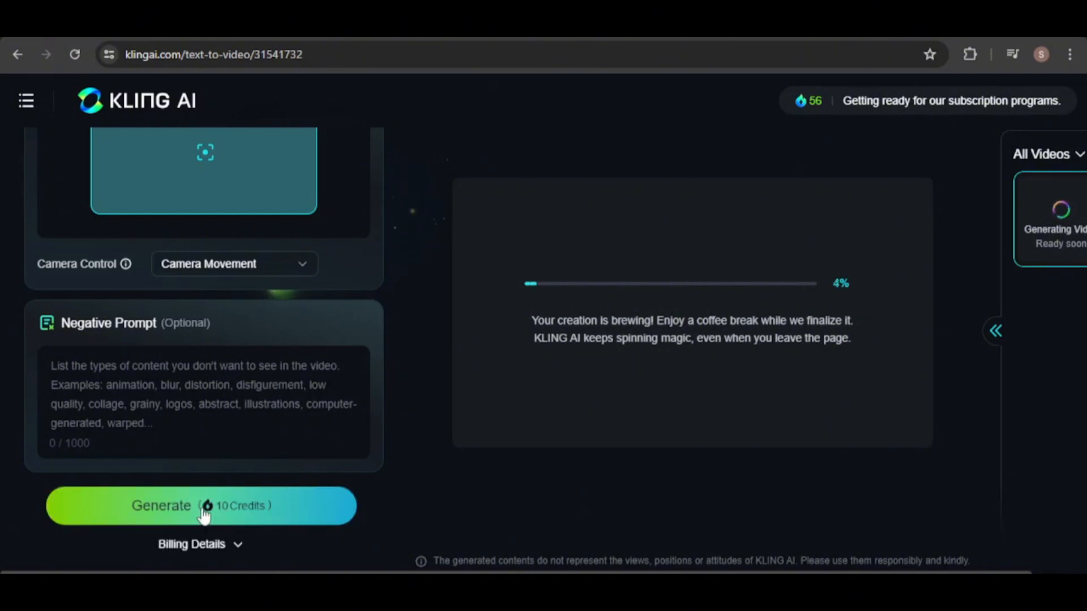
scroll("up", 3)
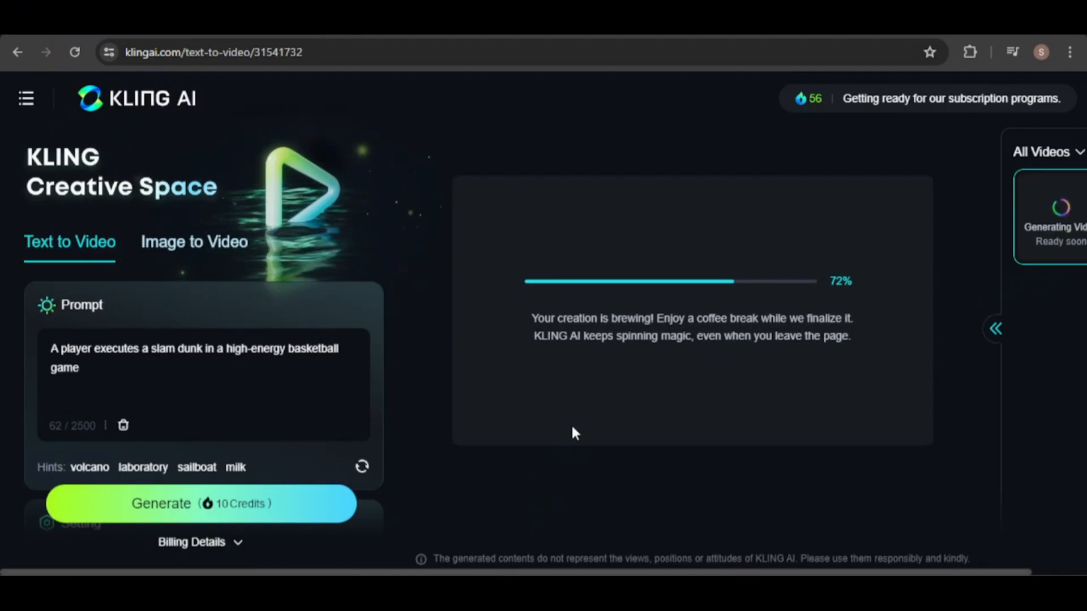
left_click(193, 242)
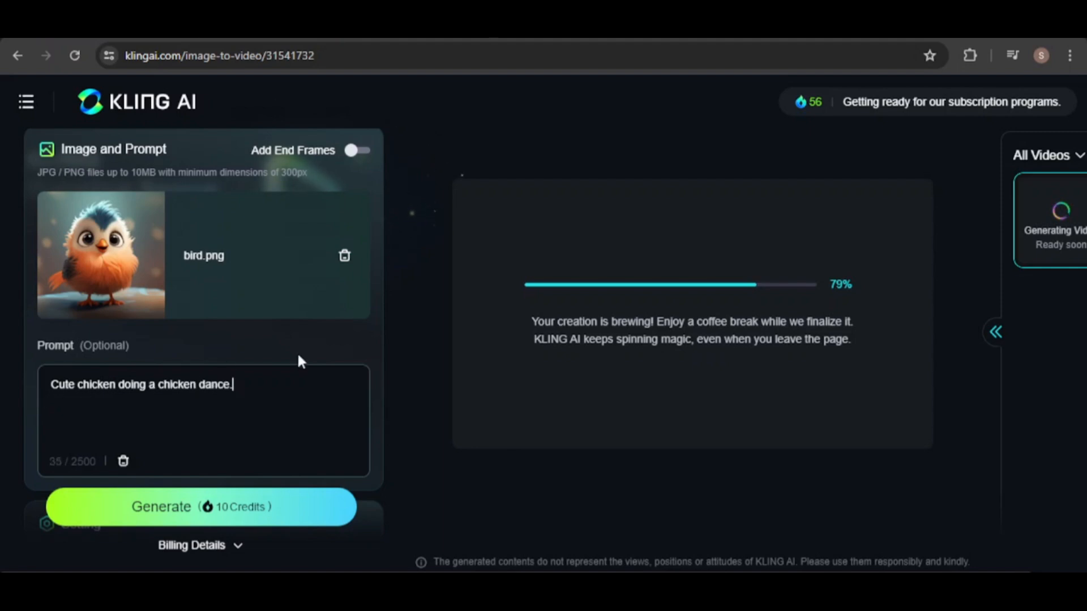
Step: Raise the Creativity/Relevance slider for the bird chicken-dance video
scroll("down", 3)
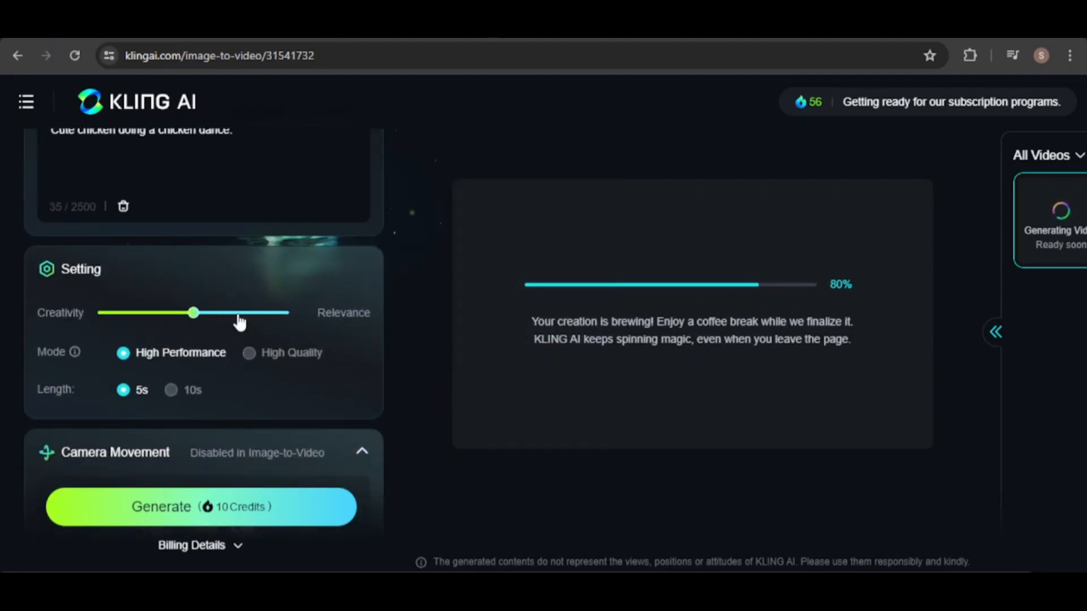
left_click_drag(193, 312, 241, 312)
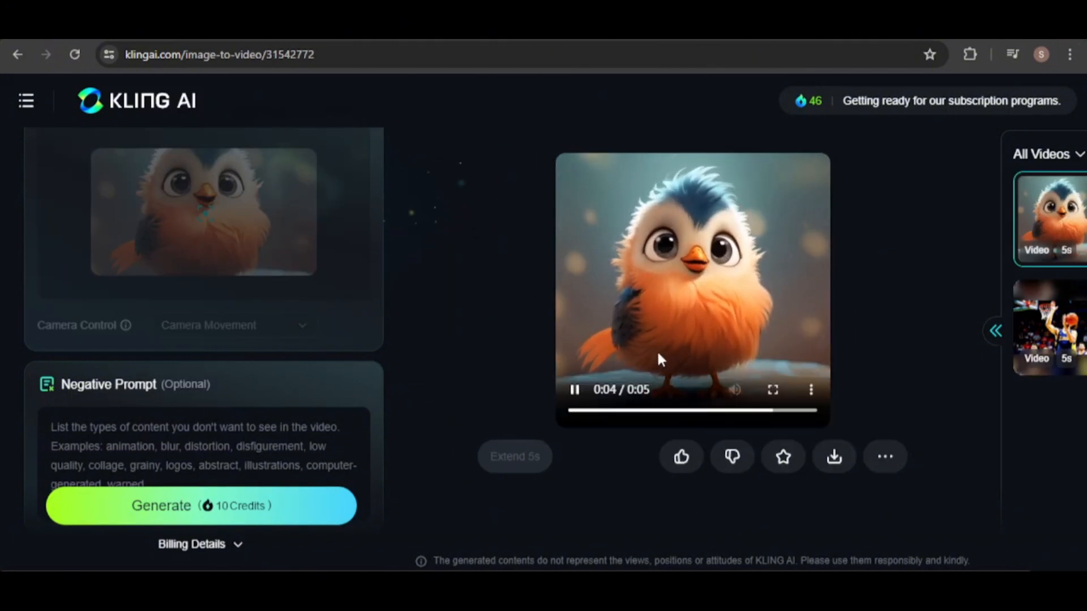
Step: Remove bird.png so clipart1.png can be uploaded as the reference image
left_click(573, 390)
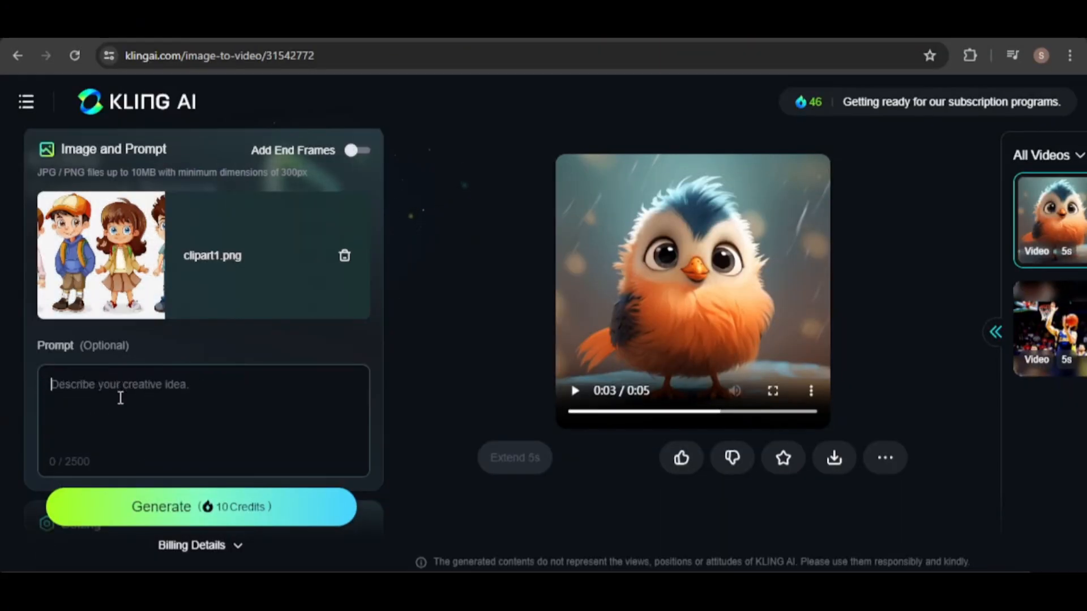
Step: Prompt 'Jumping in air.' for the kids clipart and set Creativity to 0.6
type("Jumping (")
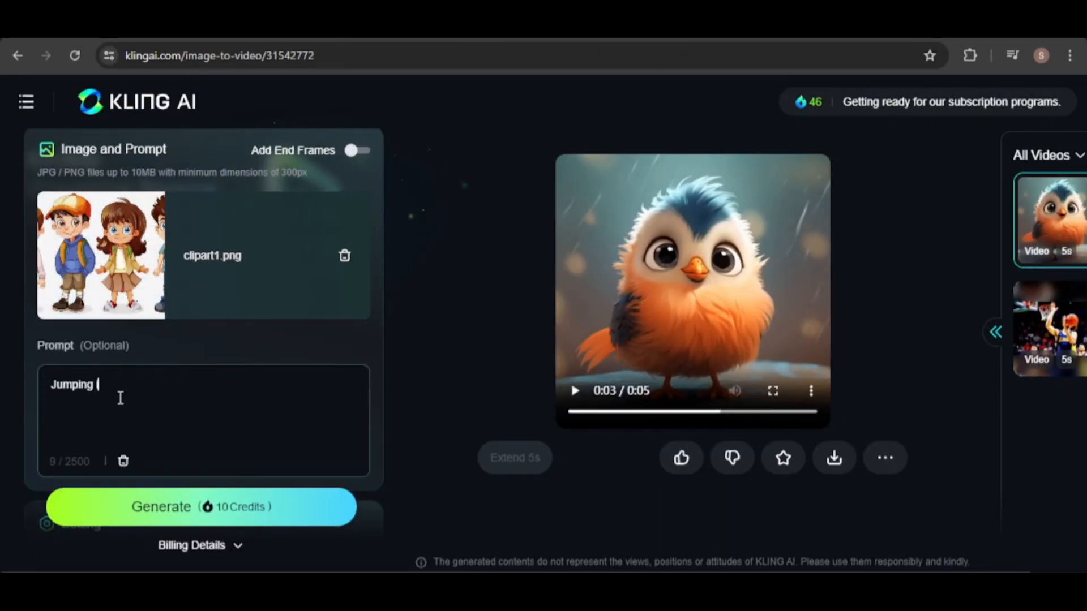
type("in air.")
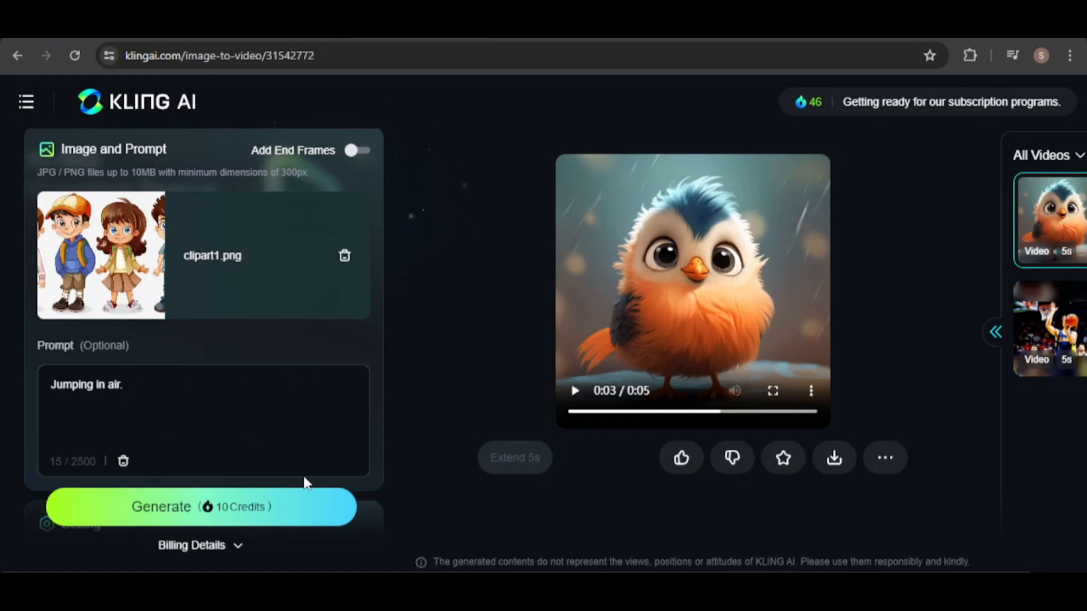
scroll("down", 3)
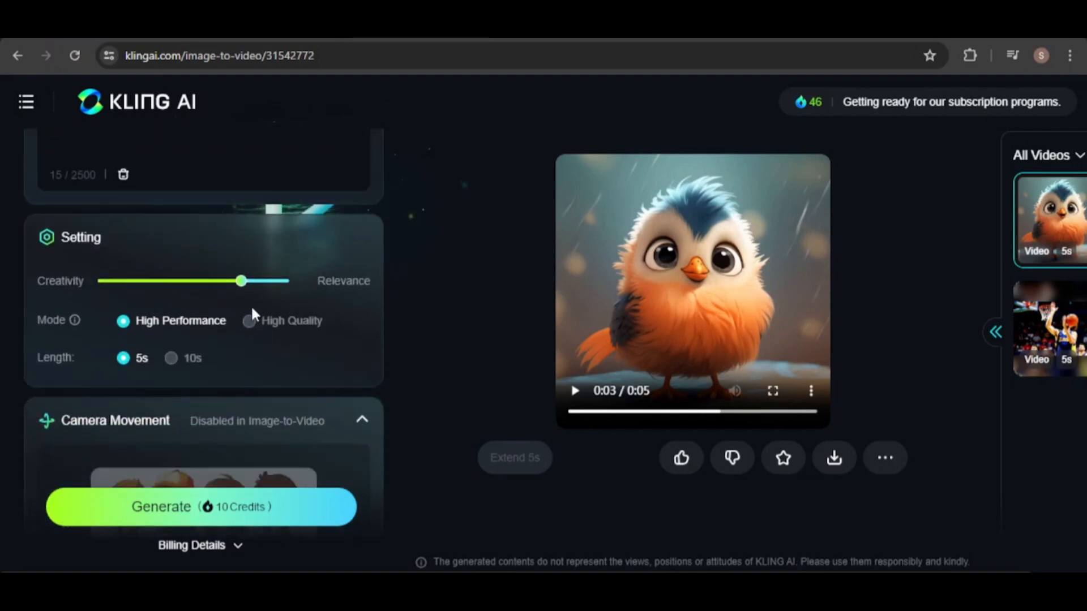
left_click_drag(240, 280, 211, 281)
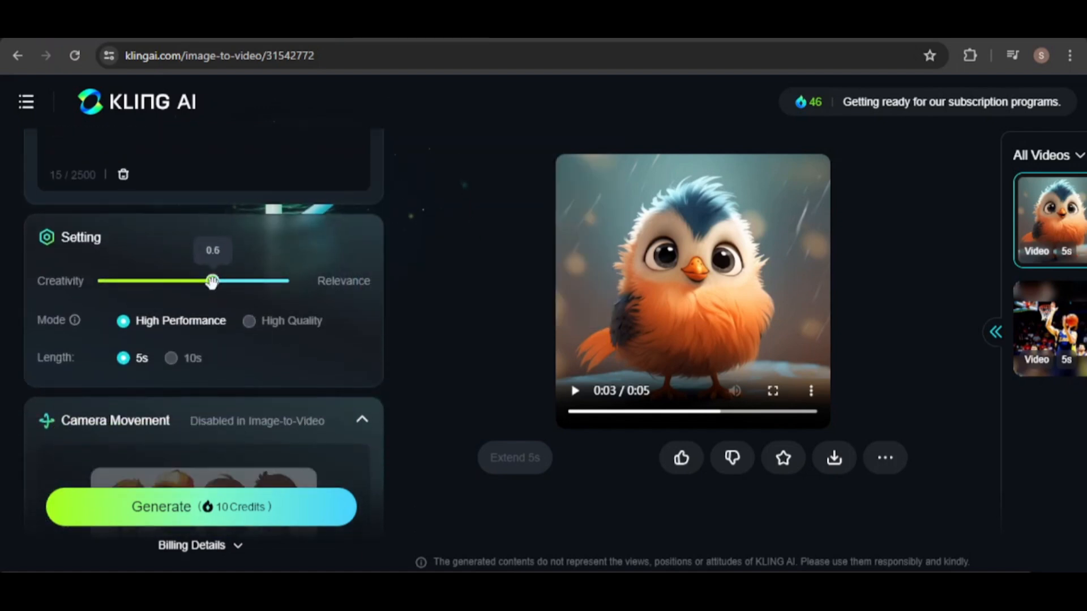
scroll("down", 3)
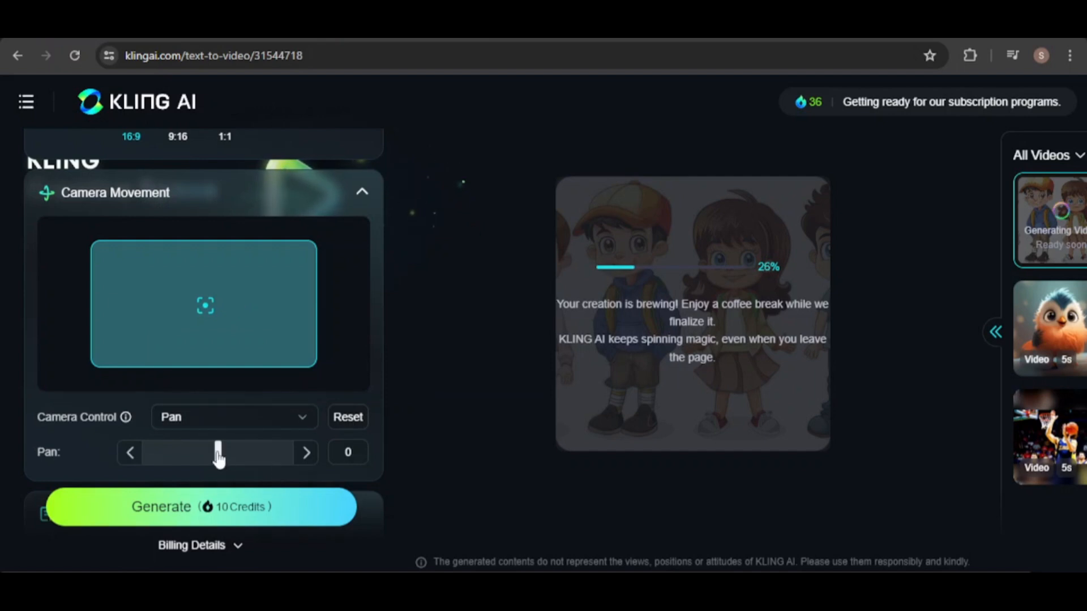
mouse_move(353, 493)
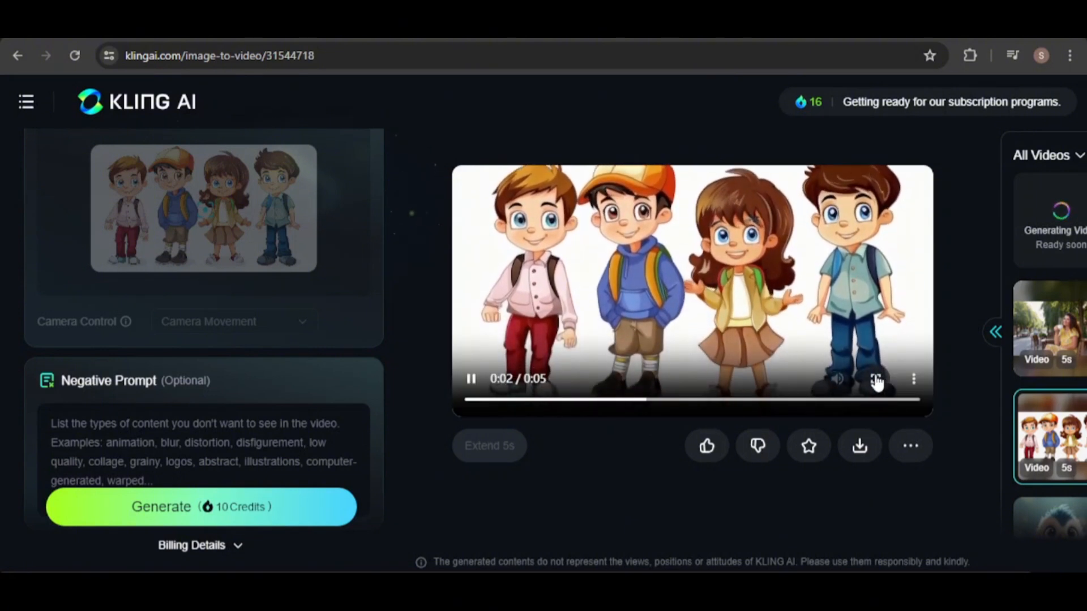
Step: Watch the finished cartoon kids video in full screen
left_click(876, 379)
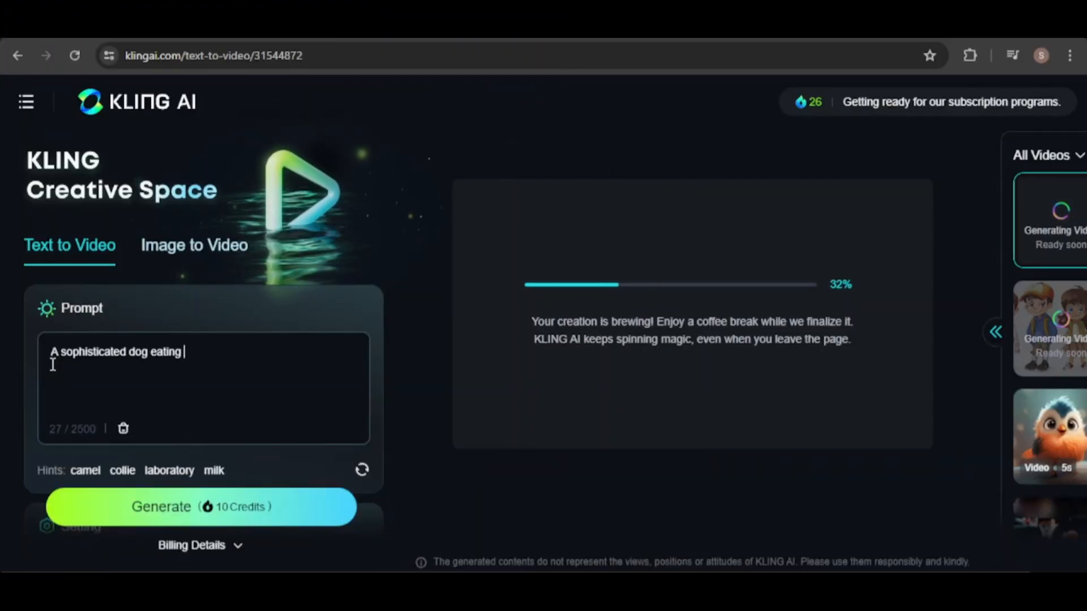
Step: Finish the dog prompt with 'a hamburger and drinking a coke.' and reset the camera pan
type("a hamburger and drinking a coke.")
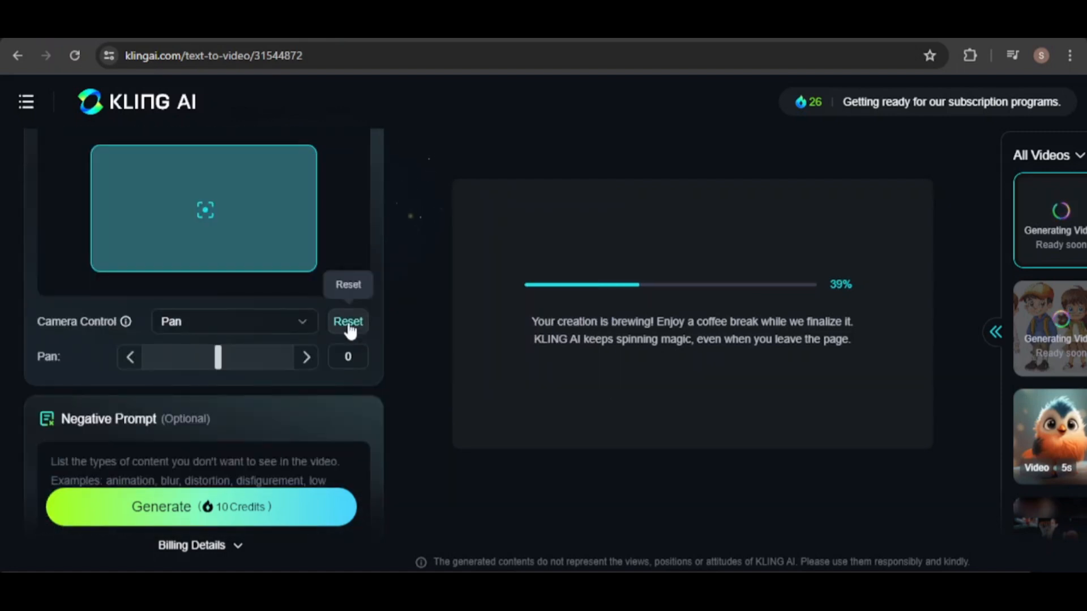
left_click(194, 244)
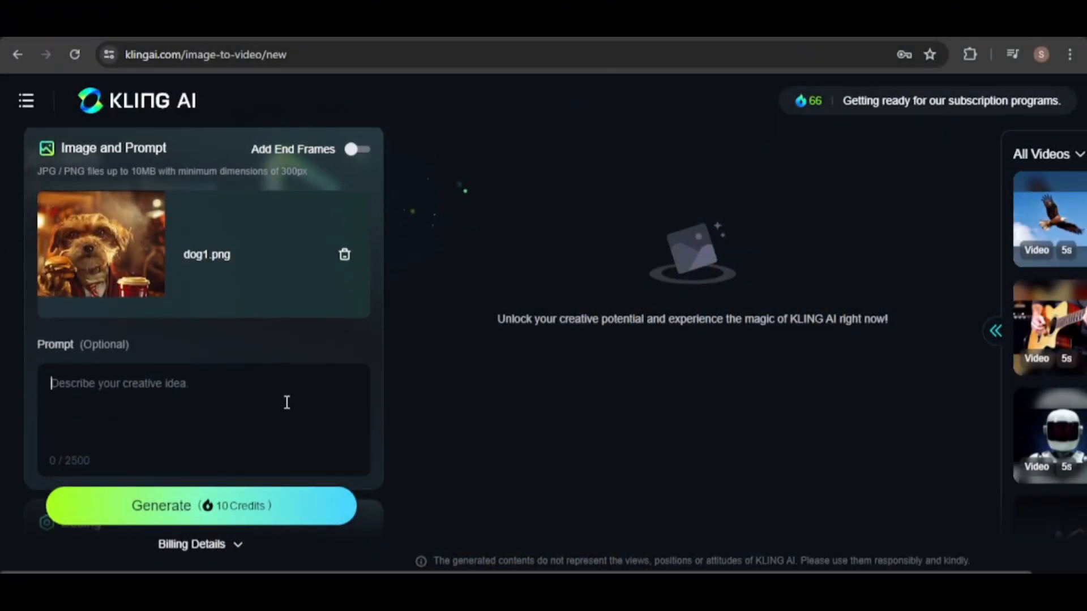
Step: Generate a video from dog1.png prompted 'A dog eating a hamburger and drinking a beverage.'
type("A dog eating a hamburger and drinking a beverage.")
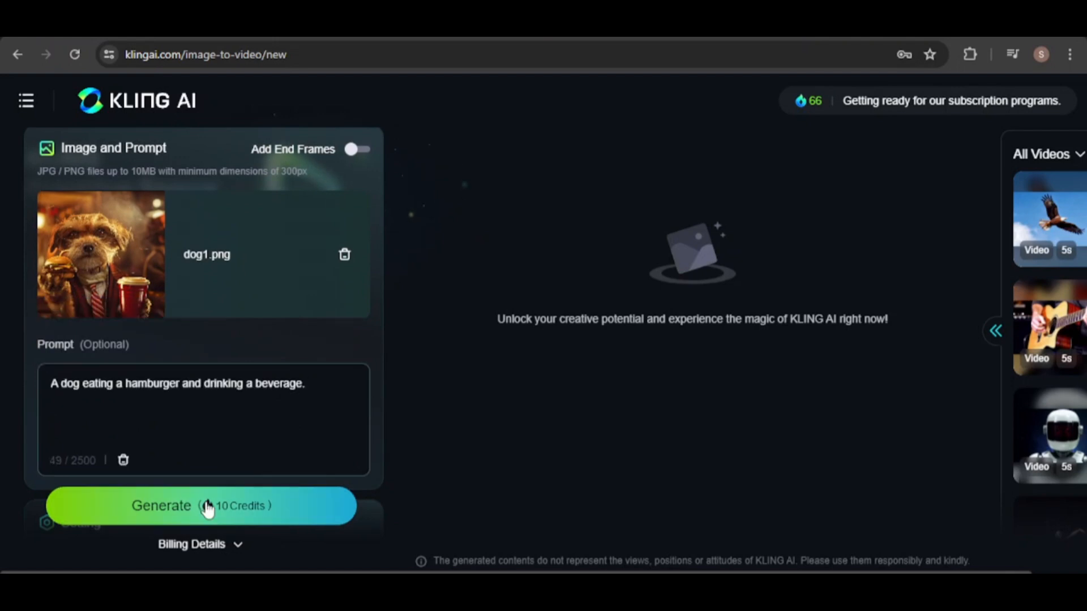
left_click(202, 504)
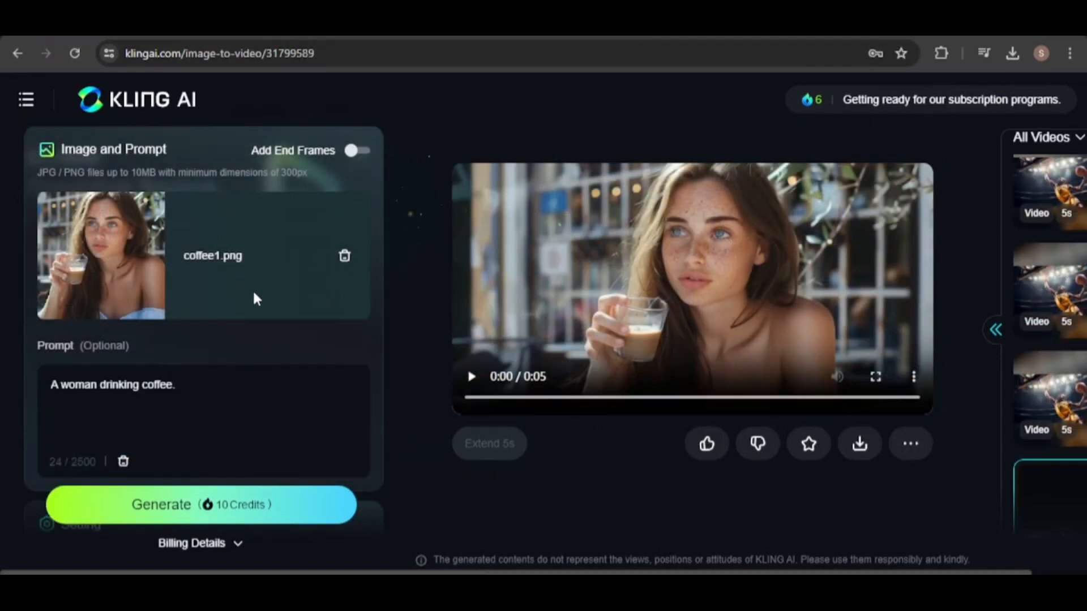
scroll("down", 3)
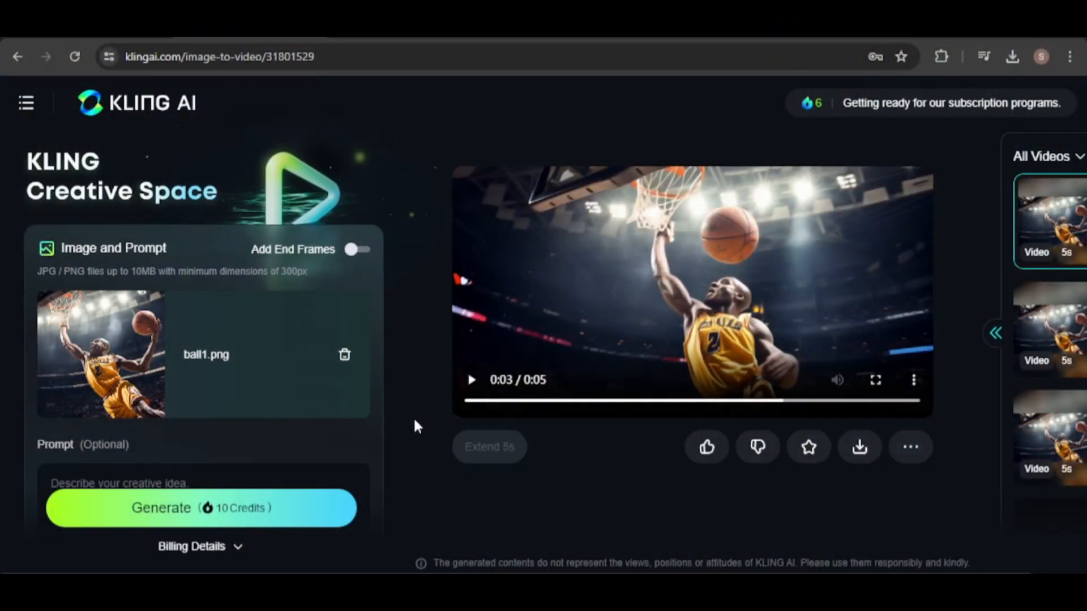
mouse_move(340, 456)
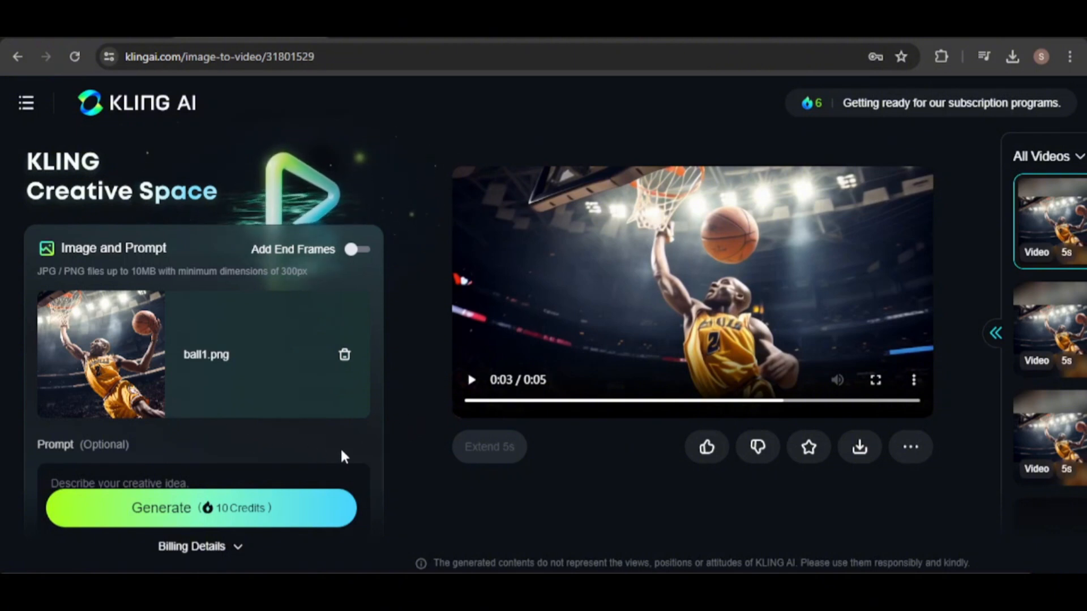
Step: Scroll the settings and open another slam-dunk video from the All Videos sidebar
scroll("down", 3)
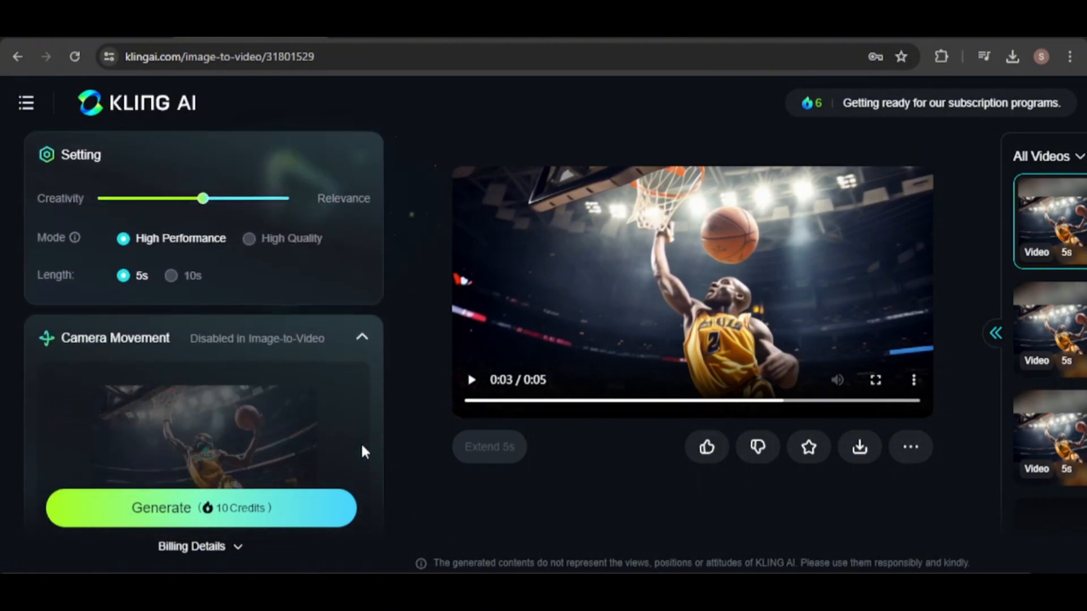
left_click(470, 380)
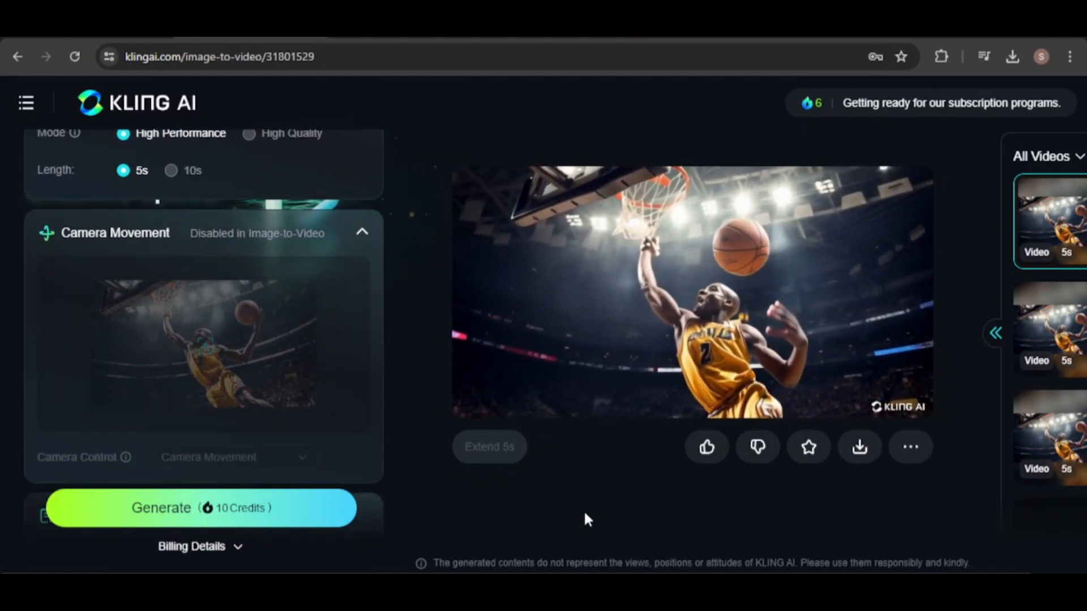
scroll("down", 3)
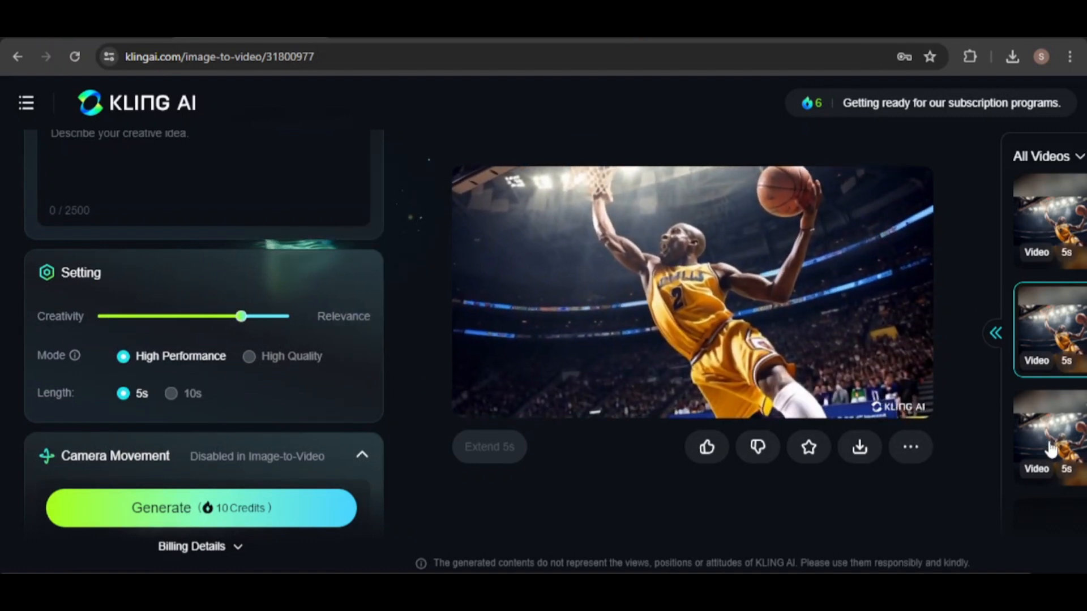
left_click(1048, 437)
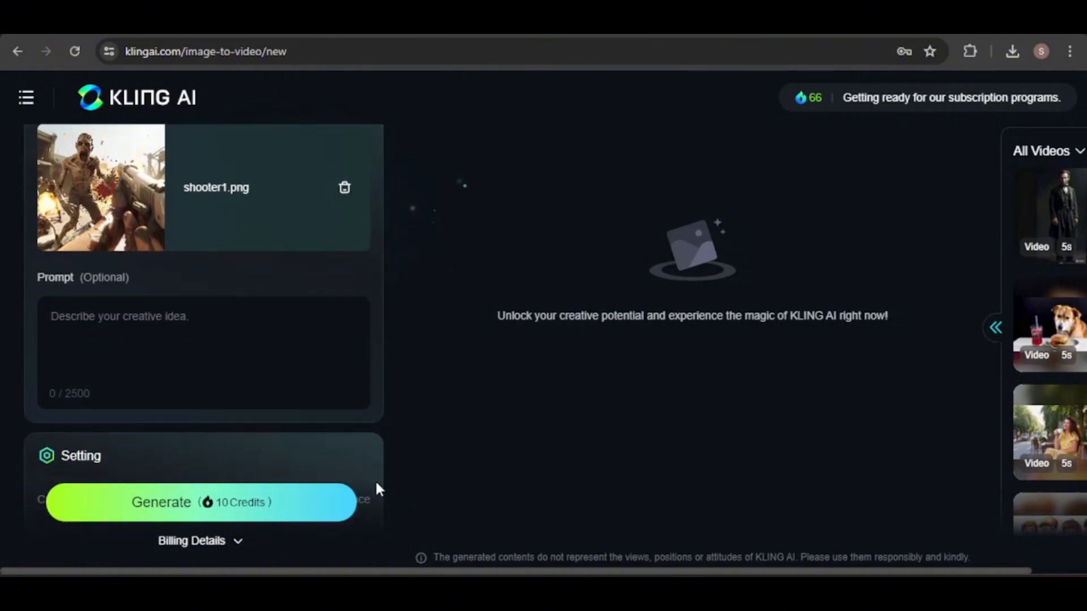
Step: Set creativity to 0.65, add negative prompt 'morphing, distortion', and generate the video for 10 credits
left_click(201, 501)
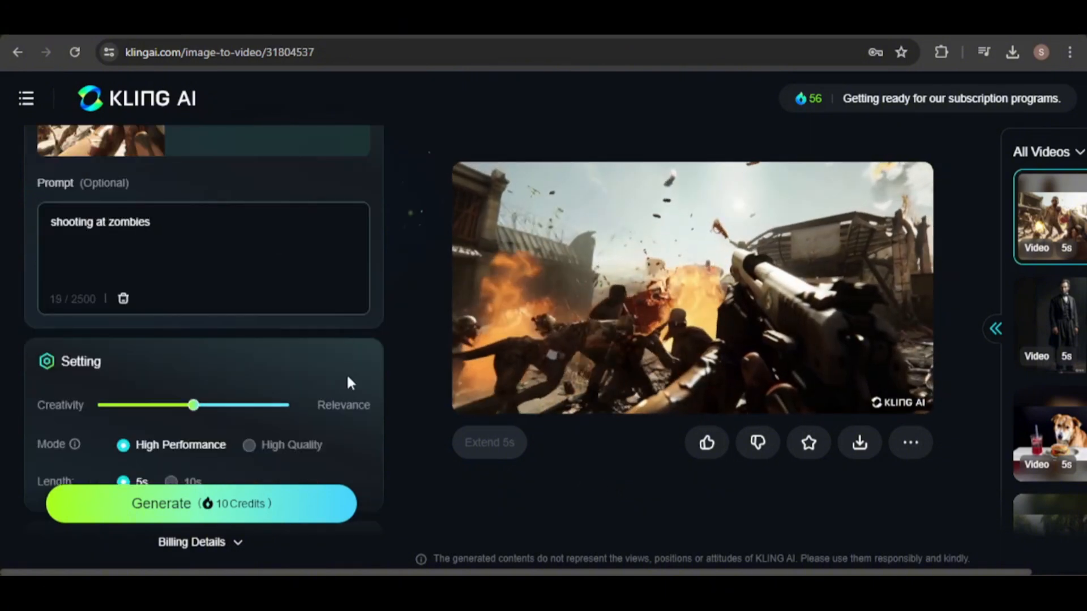
left_click_drag(192, 405, 221, 405)
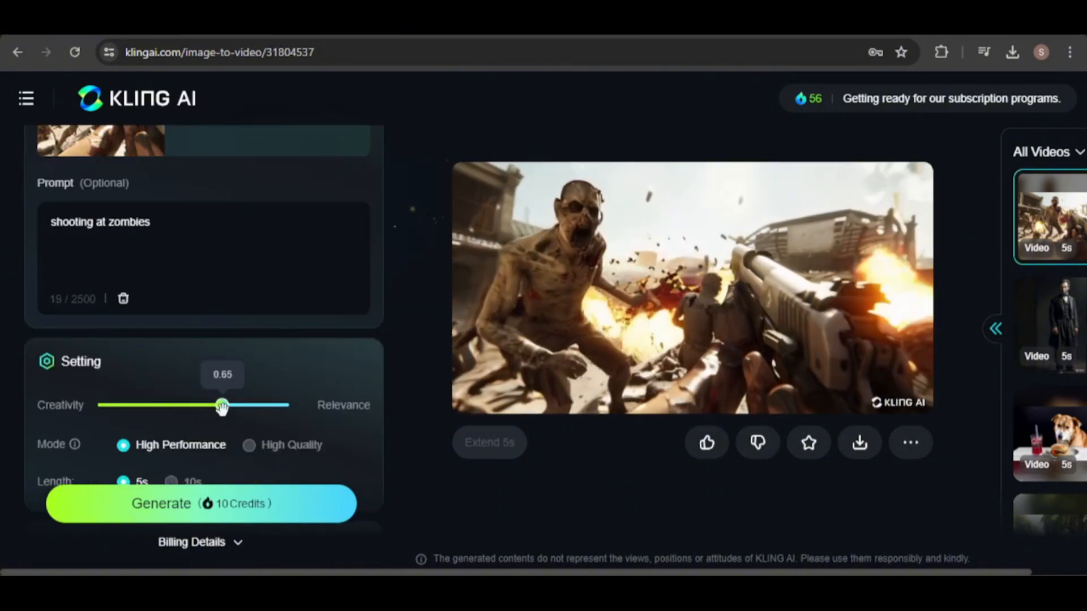
type("m")
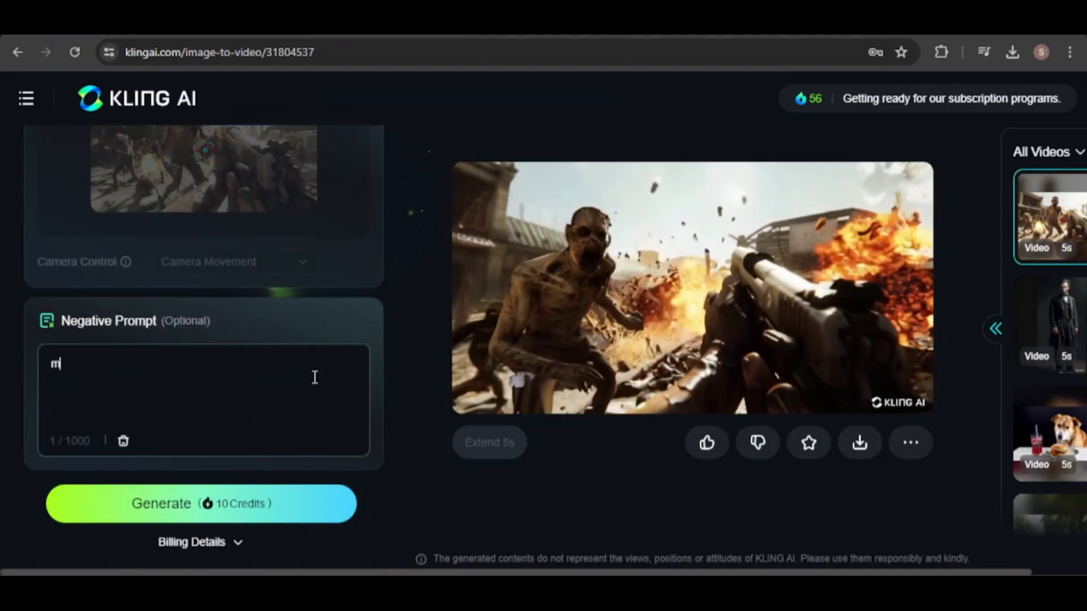
type("orphing, distortion")
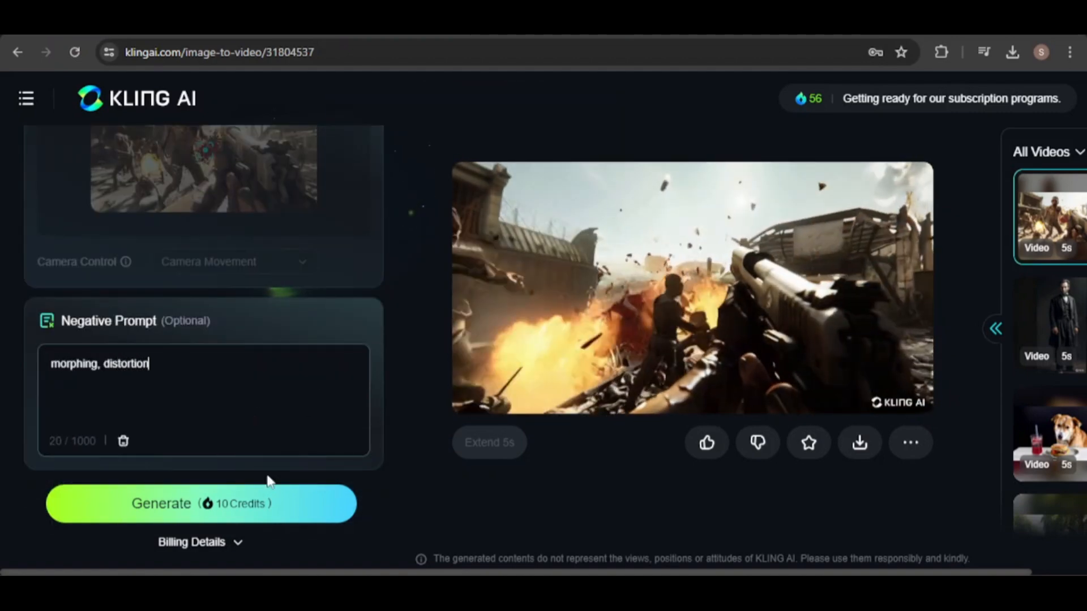
left_click(201, 503)
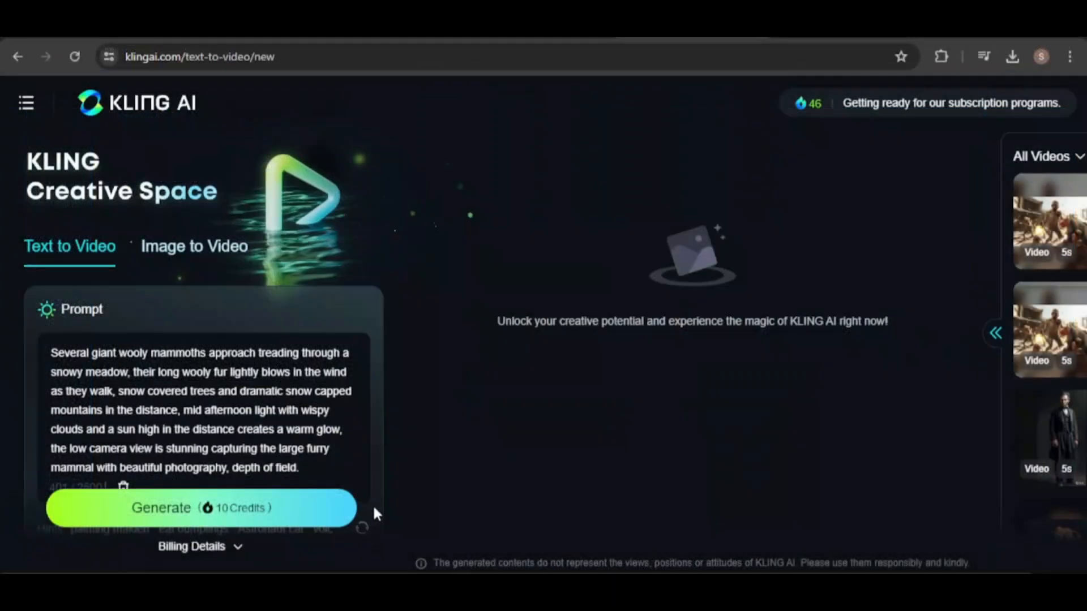
Step: Scroll the text-to-video panel and navigate to openai.com/index/sora/
scroll("down", 3)
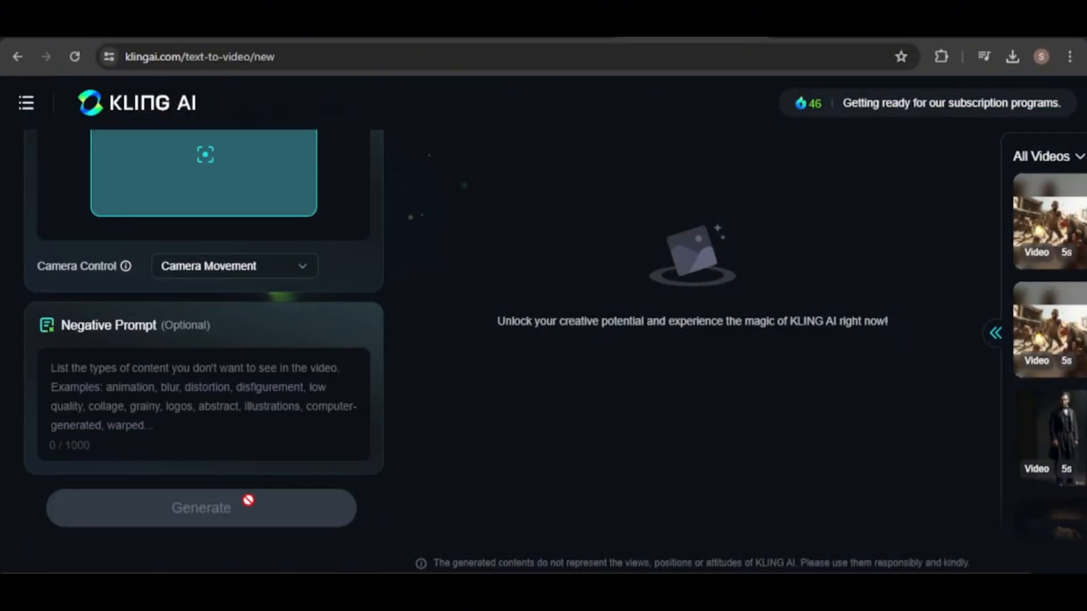
type("openai.com/index/sora/")
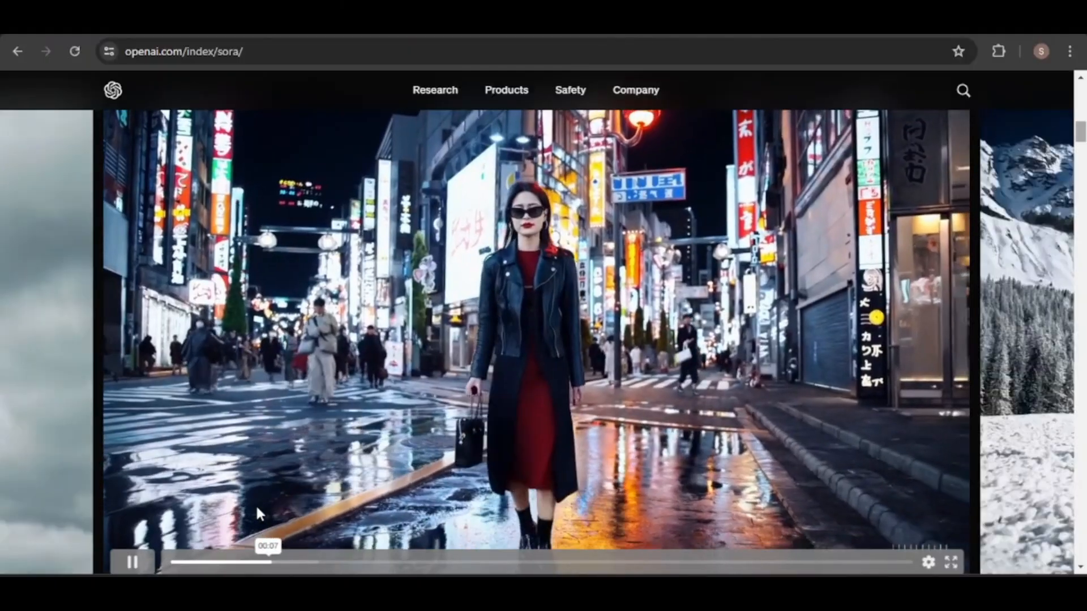
left_click(131, 561)
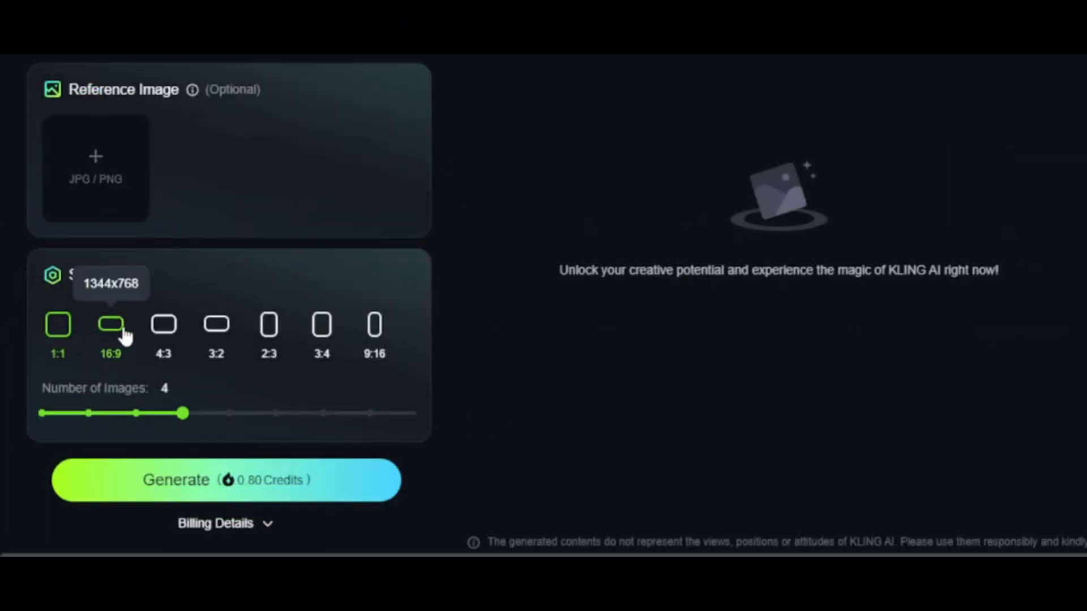
Step: Check the 16:9 ratio size, keep four images per generation, and hover a result's 'bring to life' option
left_click(57, 325)
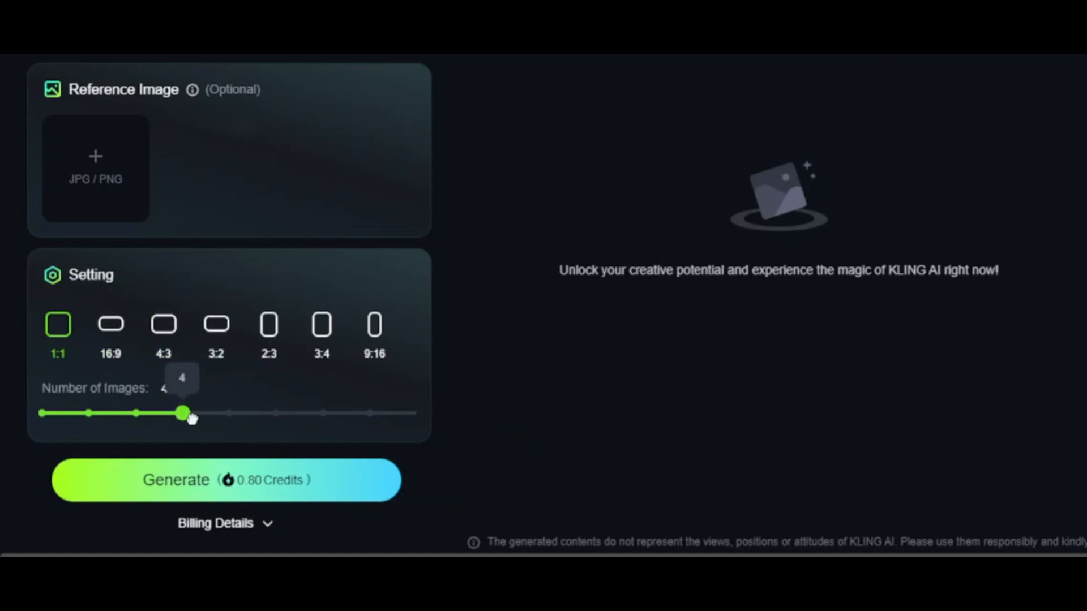
left_click(225, 480)
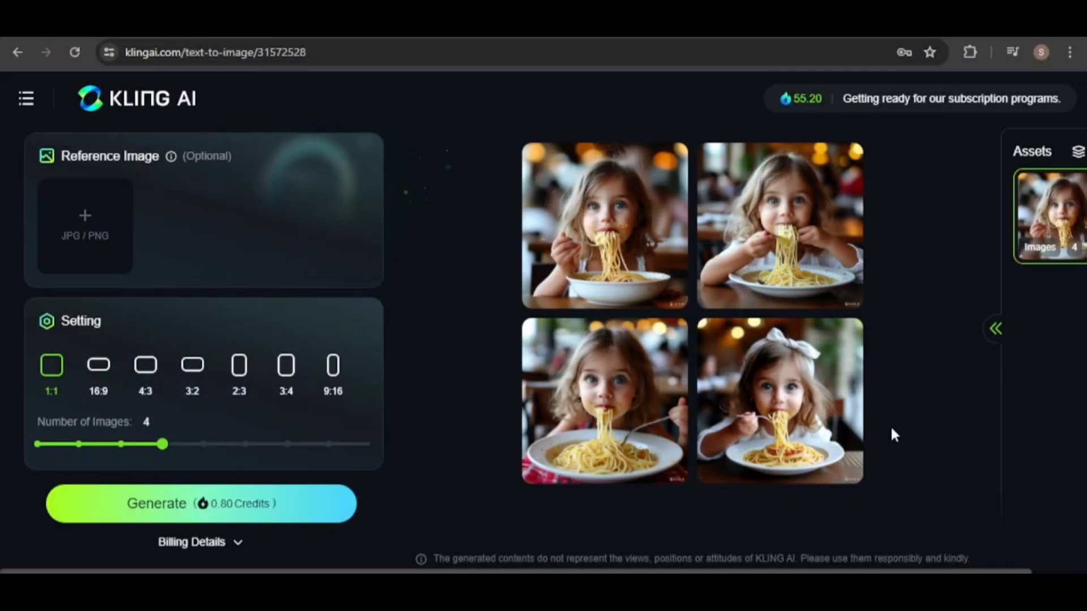
mouse_move(890, 427)
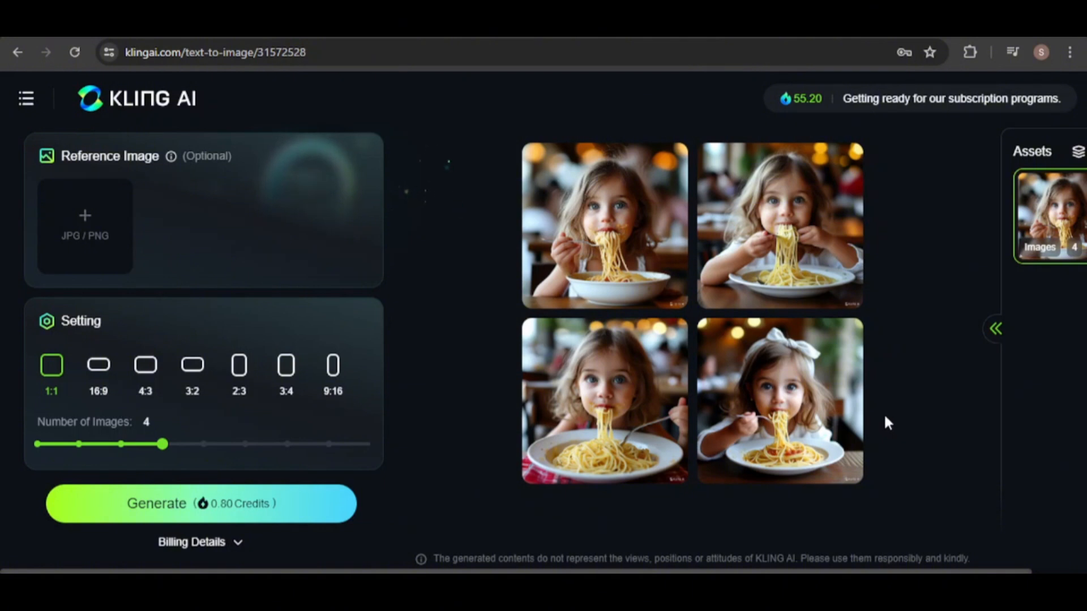
mouse_move(811, 402)
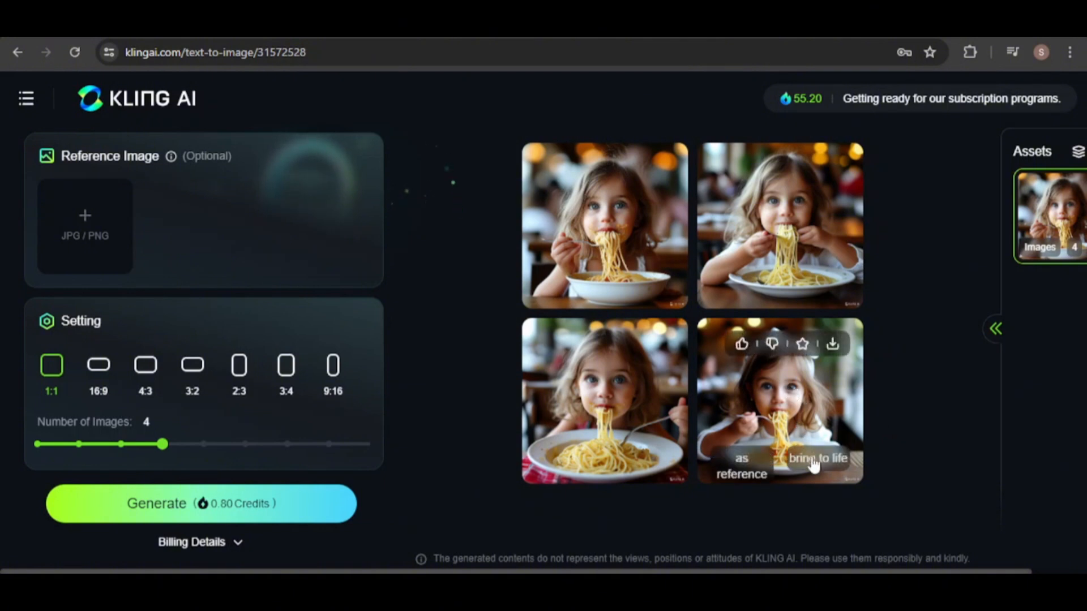
left_click(817, 459)
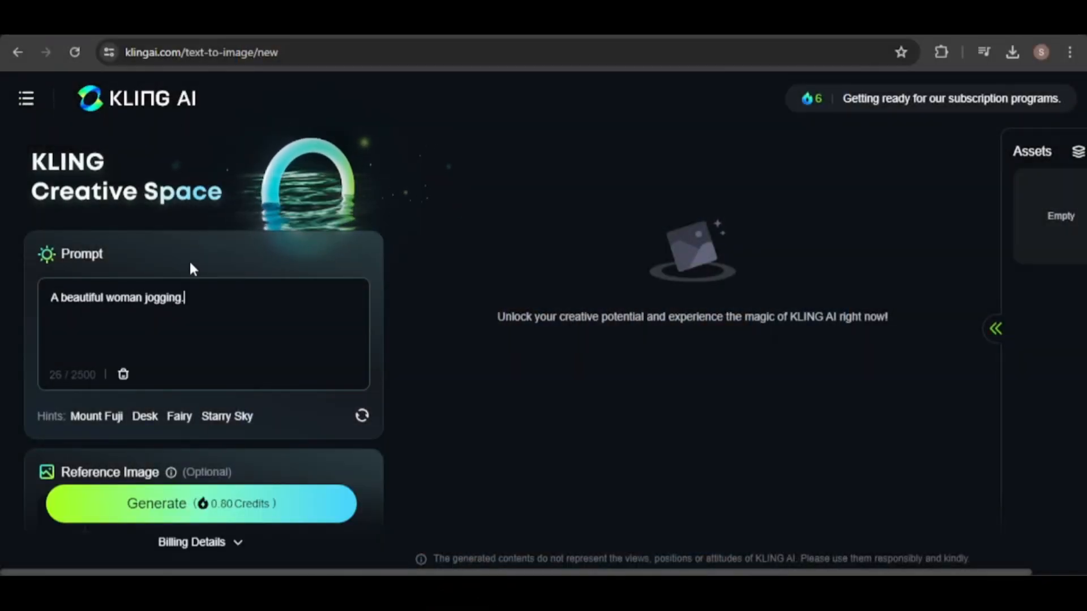
Step: Generate images for 'A beautiful woman jogging.'
left_click(201, 502)
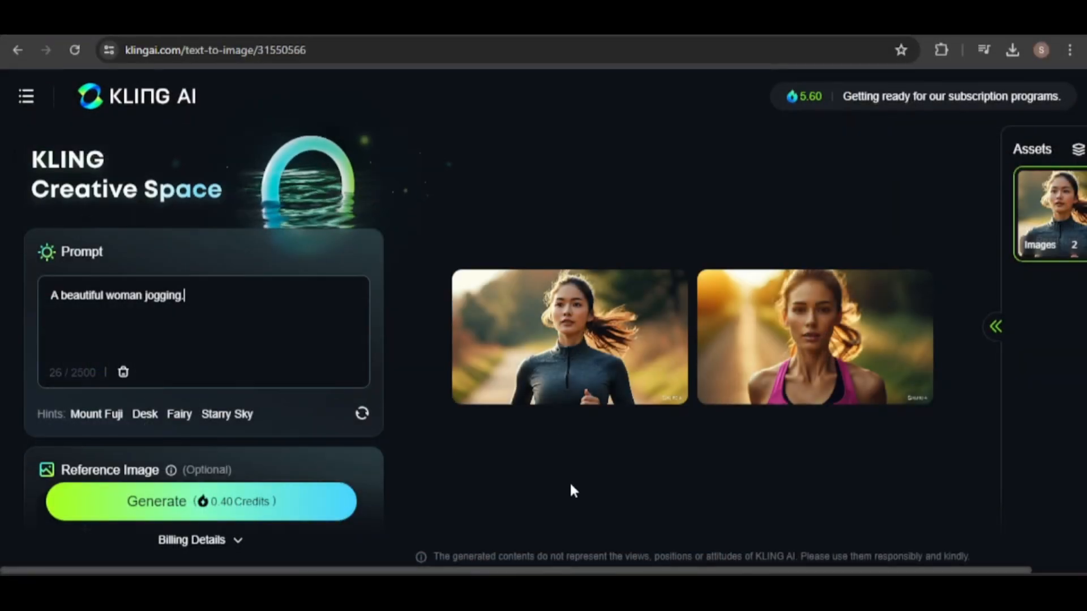
mouse_move(855, 395)
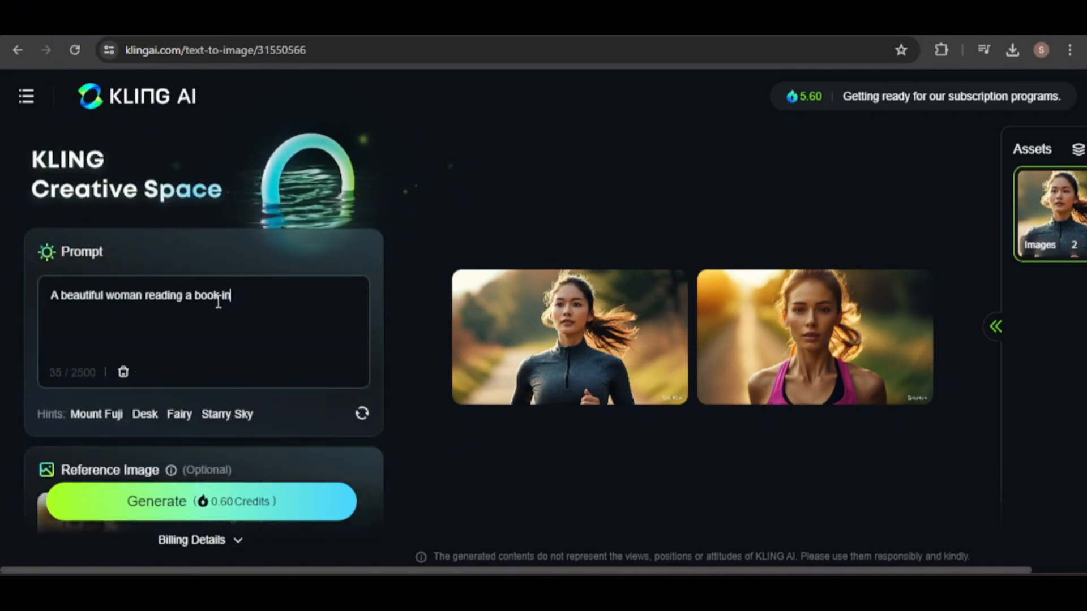
Step: Append ', sitting on a couch.' to the prompt and generate with the pink-top reference
type(", sitting on a couch.")
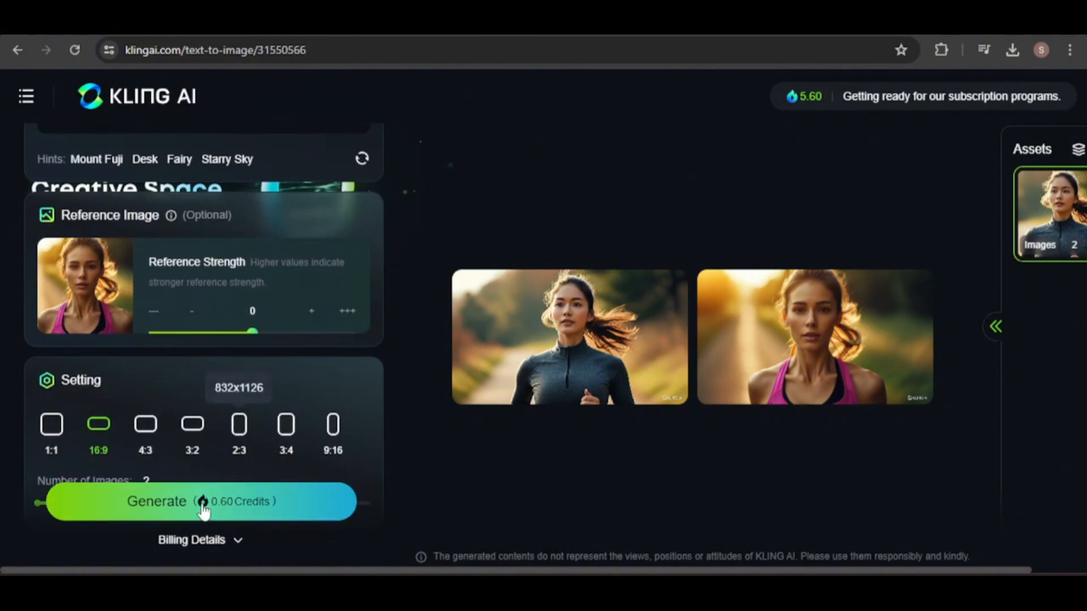
left_click(201, 501)
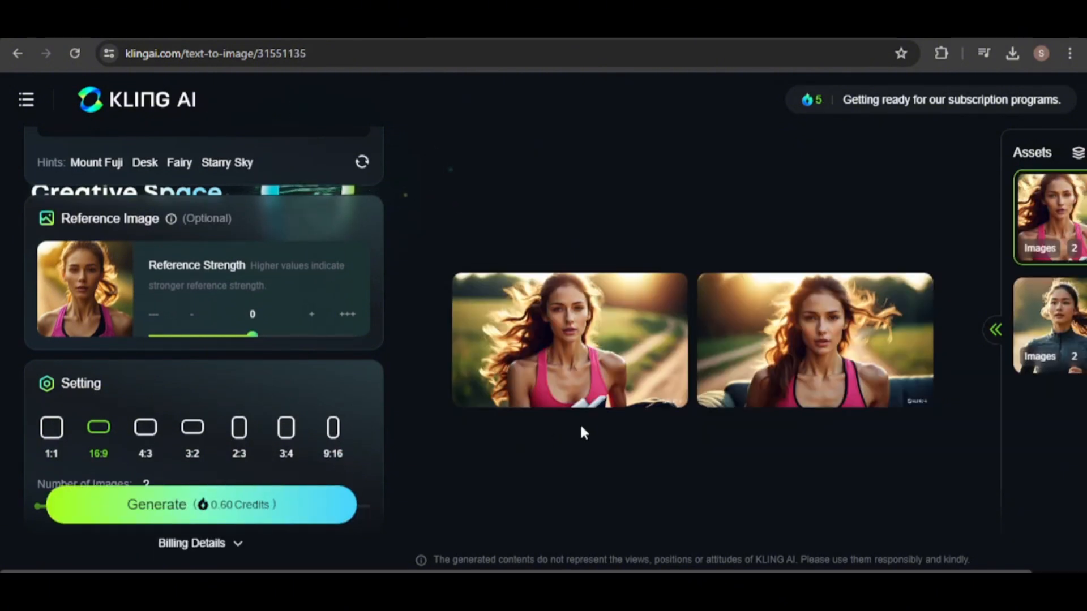
mouse_move(745, 427)
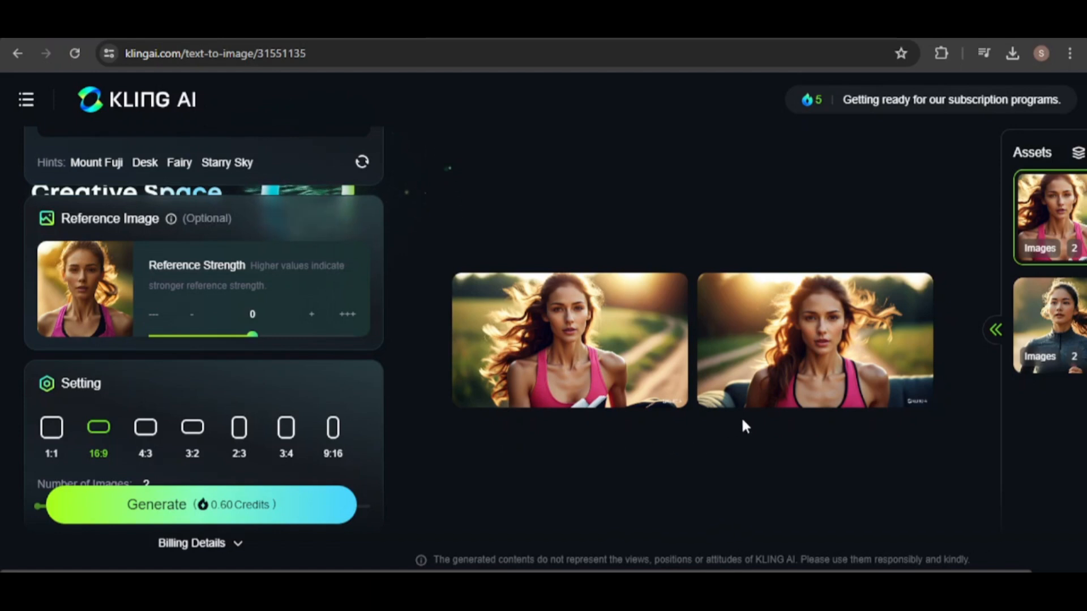
mouse_move(758, 347)
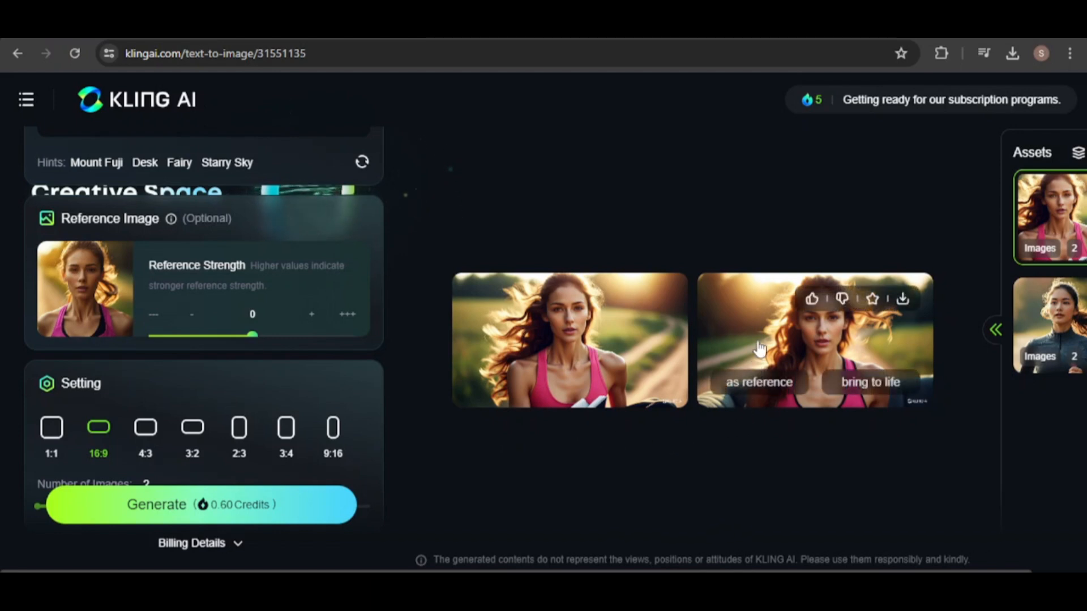
mouse_move(714, 366)
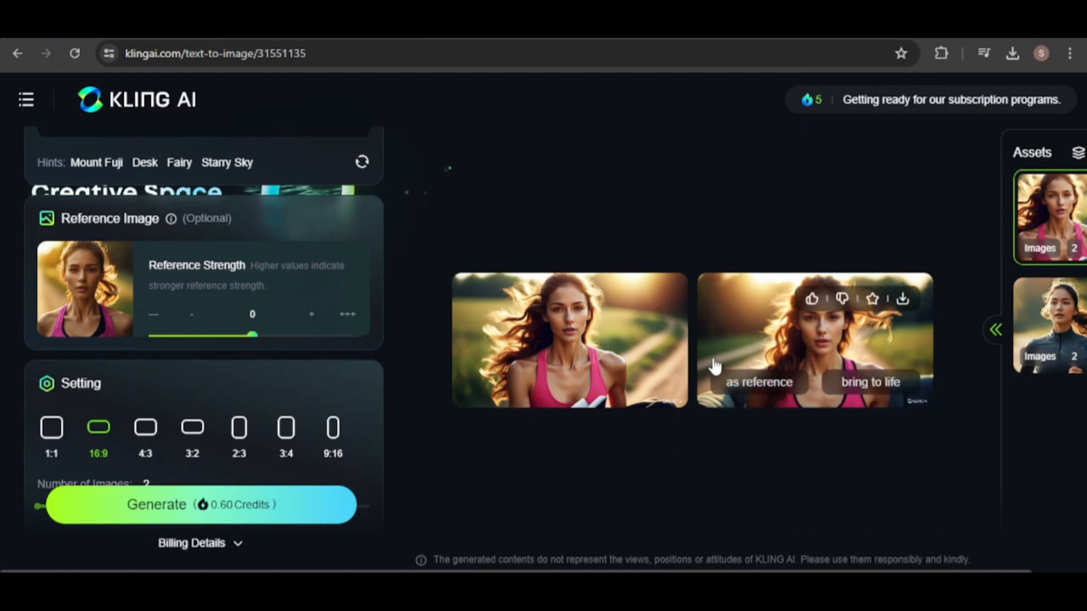
mouse_move(757, 416)
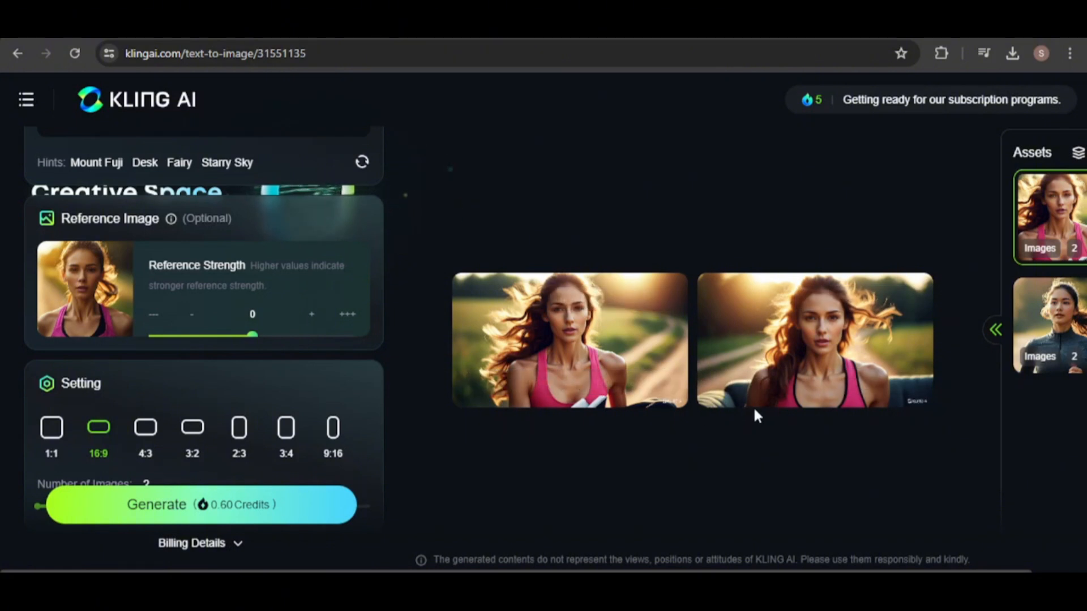
mouse_move(606, 450)
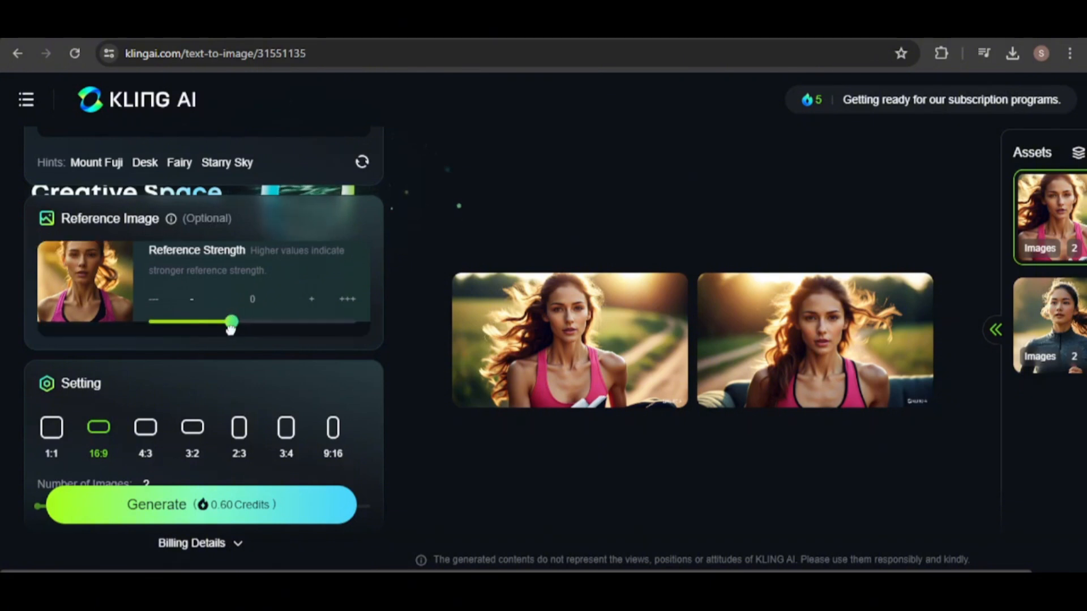
Step: Lower the Reference Strength, then inspect the blue-top reading image in the viewer
left_click_drag(230, 320, 190, 321)
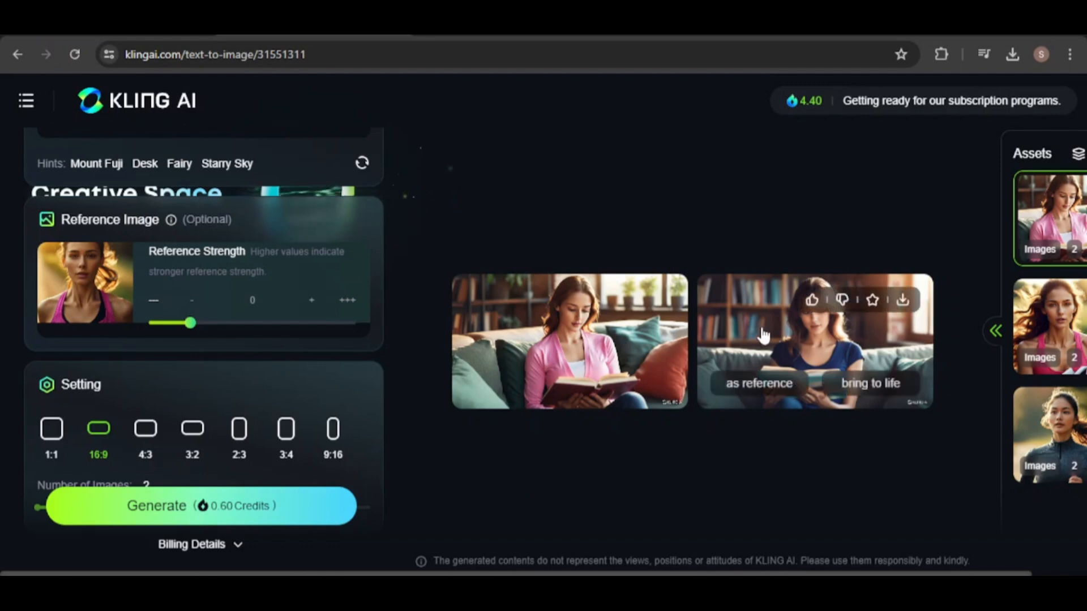
left_click(814, 340)
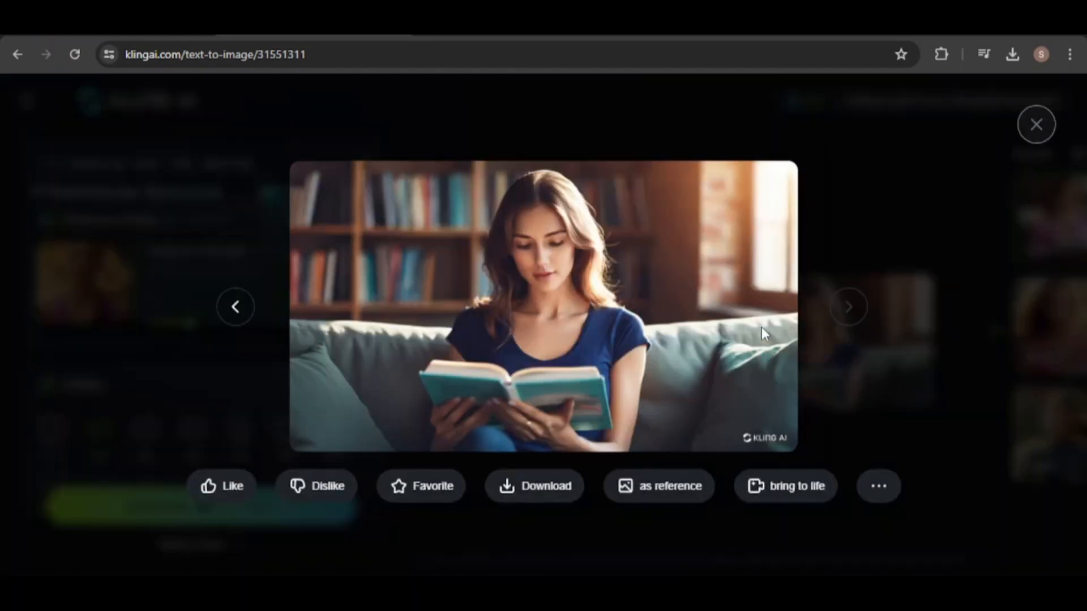
left_click(1036, 124)
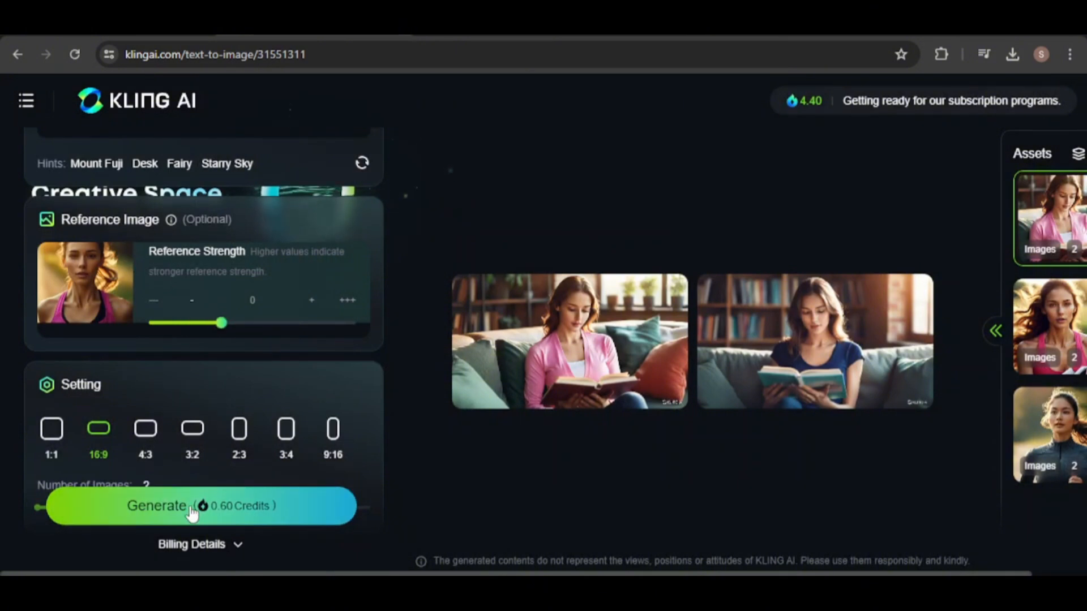
Step: Generate new couch-reading images and inspect the first pink-top result in the viewer
left_click(200, 506)
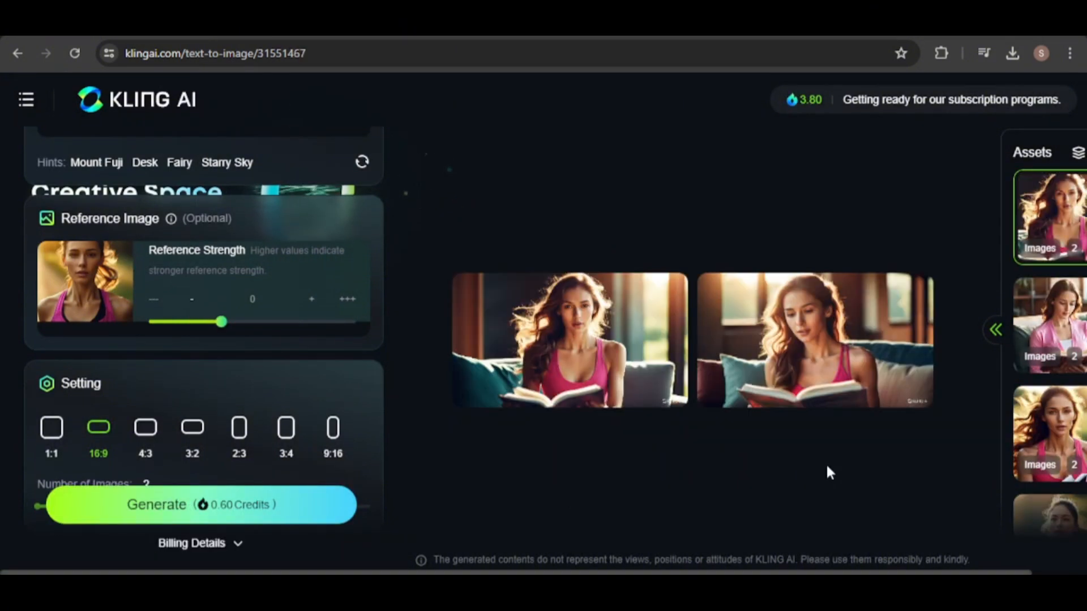
mouse_move(637, 417)
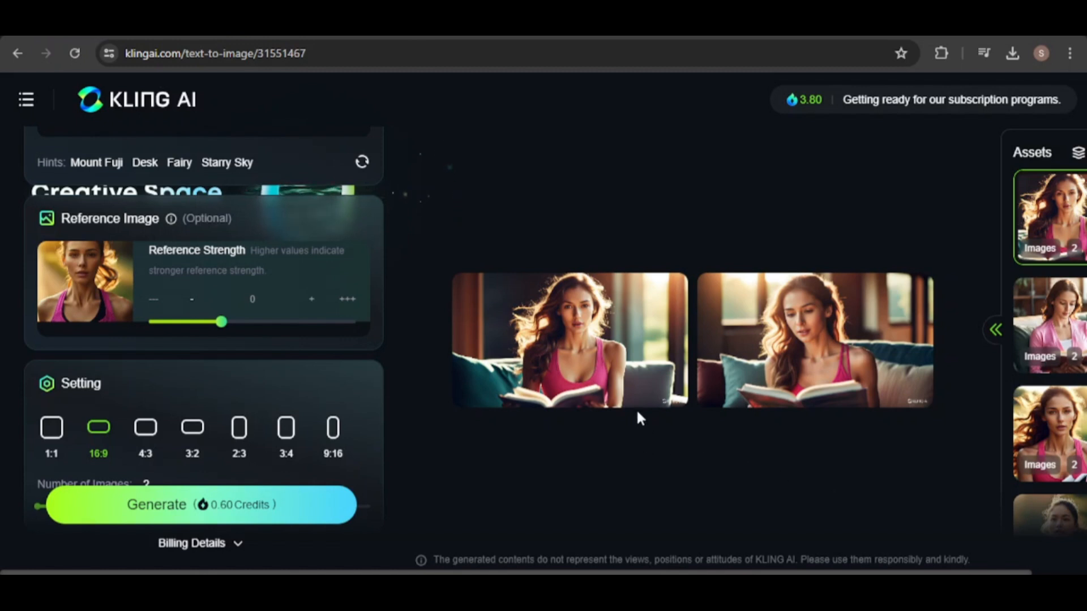
left_click(815, 340)
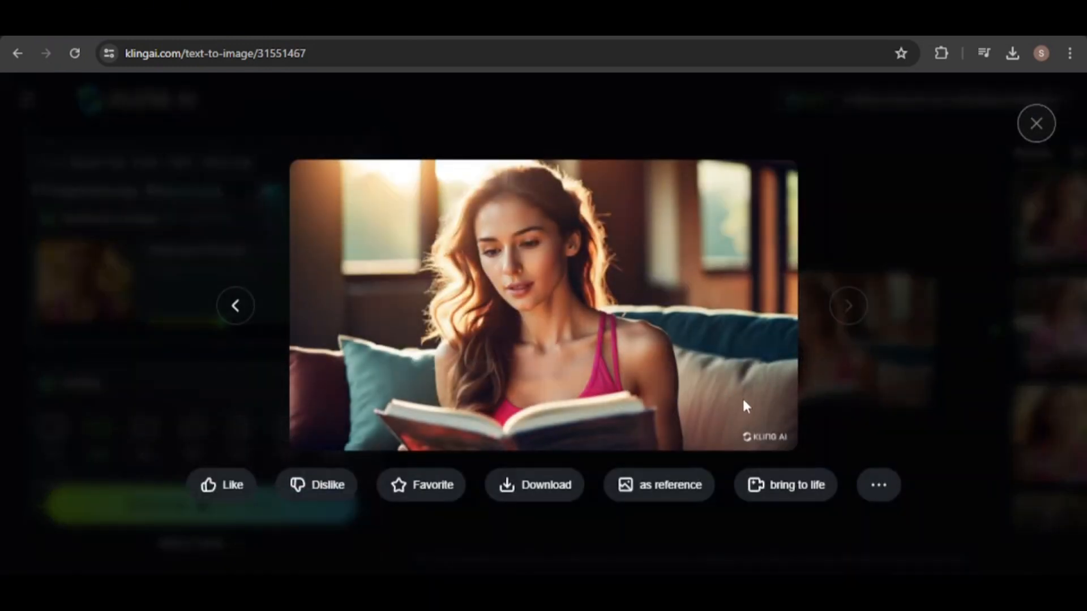
mouse_move(757, 413)
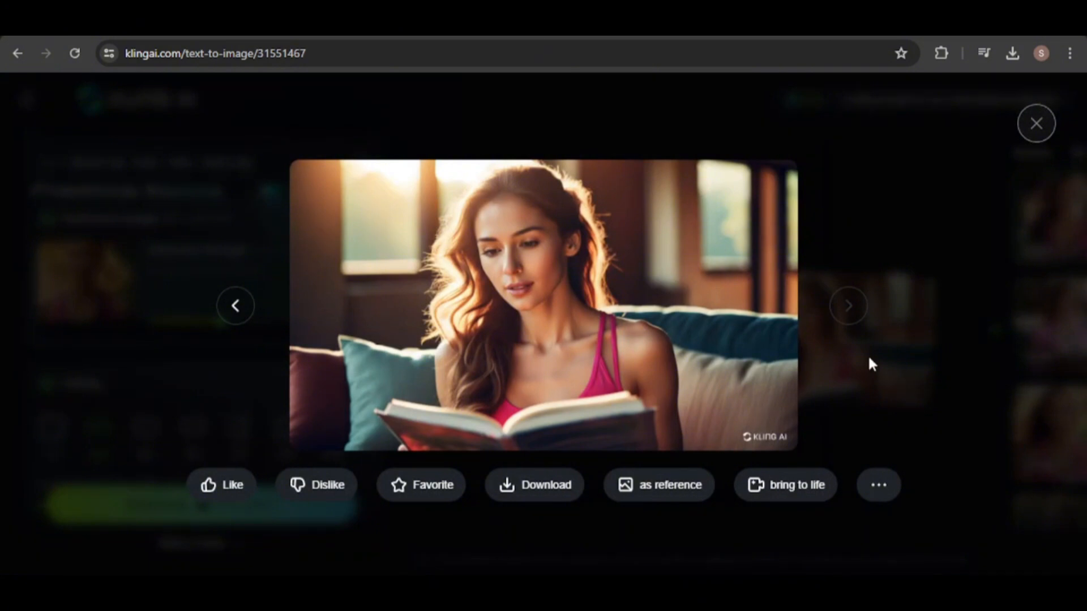
left_click(1036, 123)
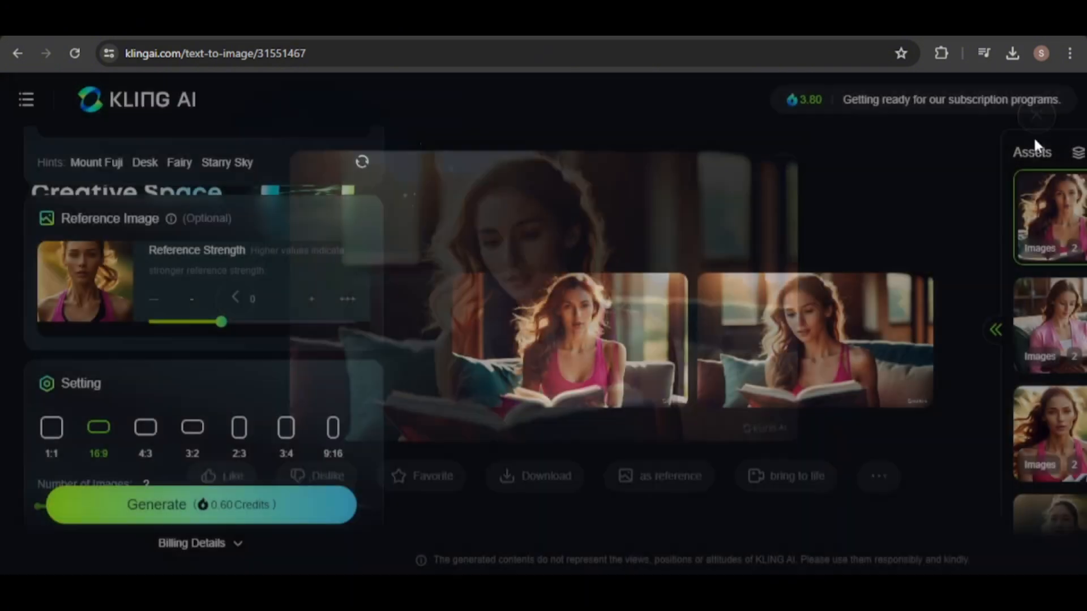